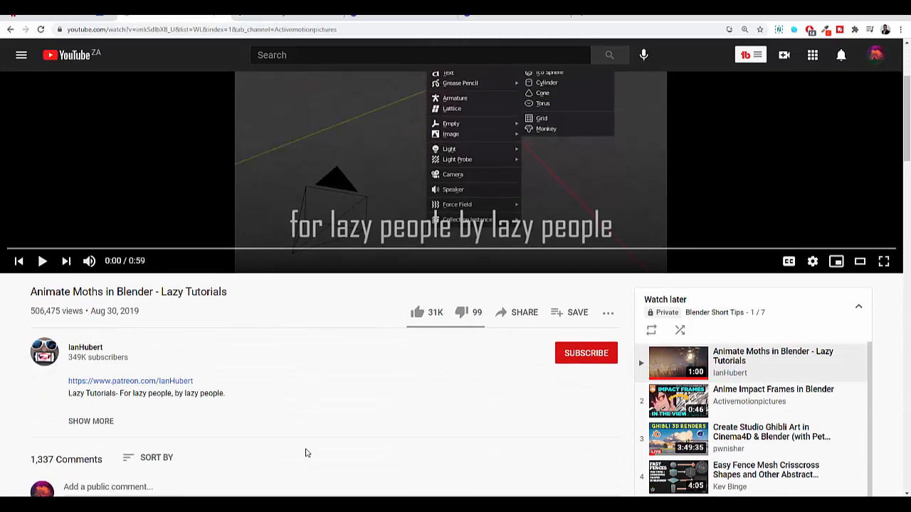
mouse_move(205, 313)
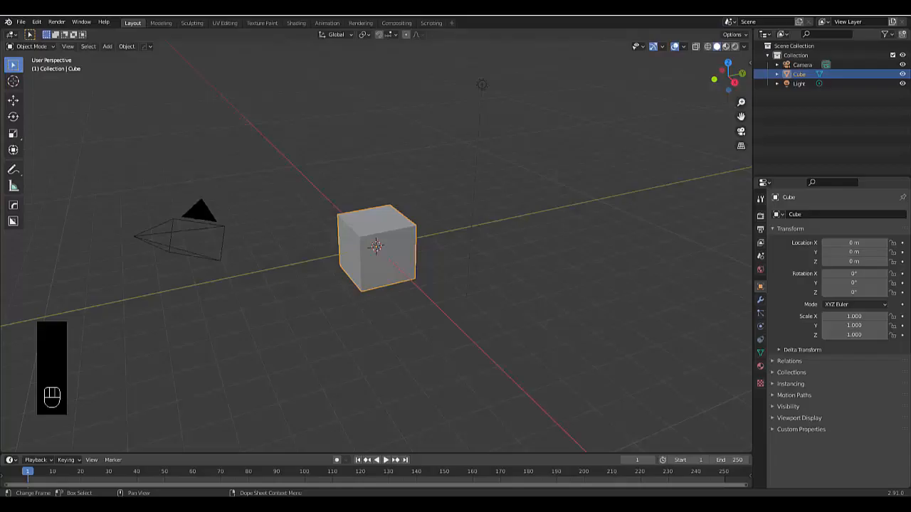
mouse_move(425, 370)
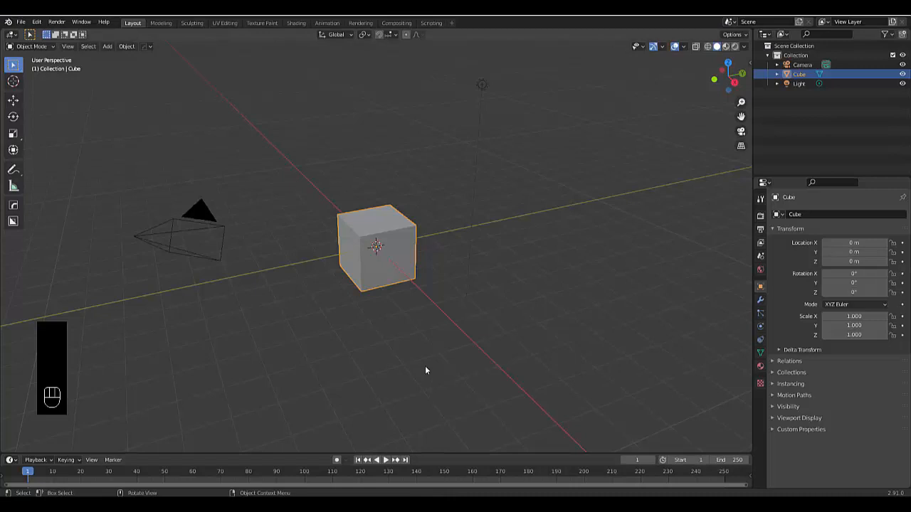
mouse_move(430, 365)
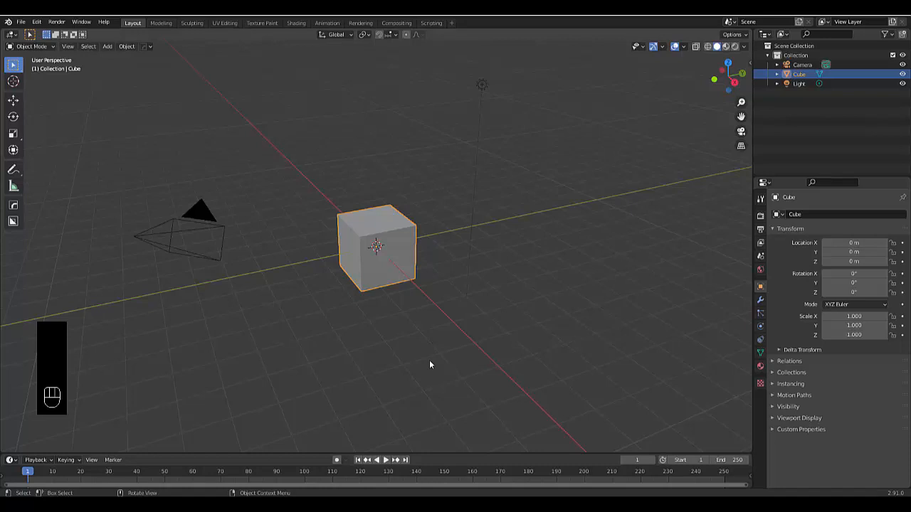
Add a Subdivision Surface modifier to the cube and duplicate it as Cube.001.
click(789, 214)
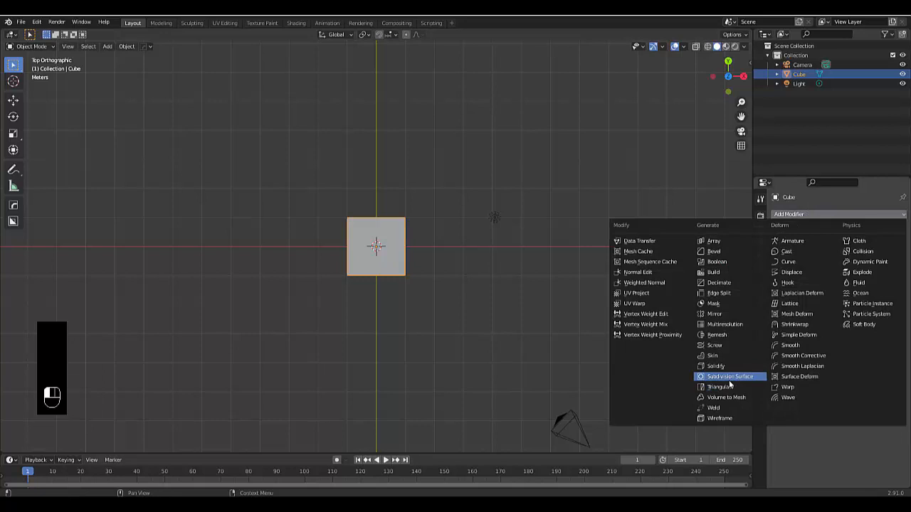
click(729, 376)
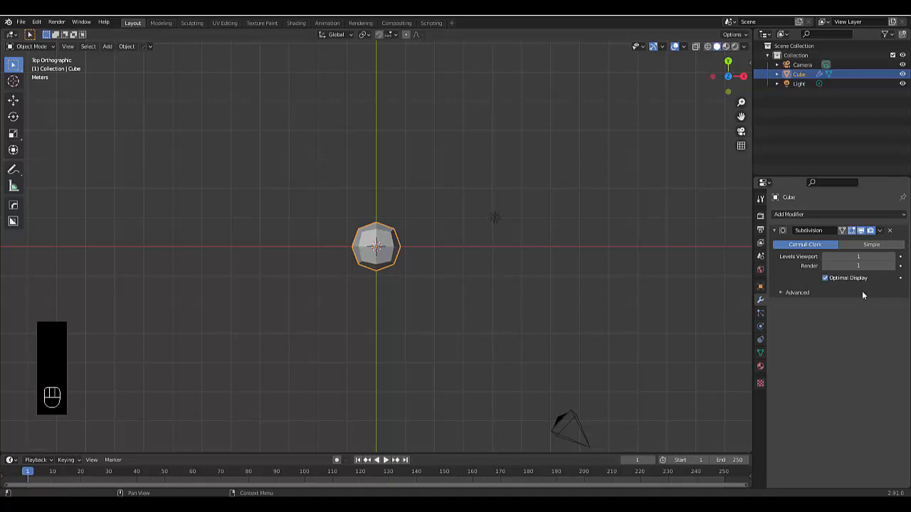
key(shift+d)
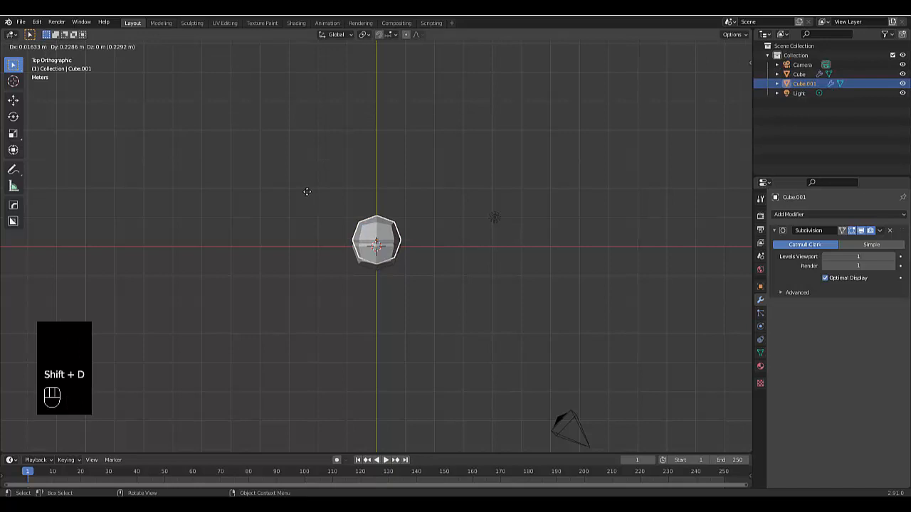
Extrude the cube's bottom face down and widen it into a pawn-shaped bug body.
key(Tab)
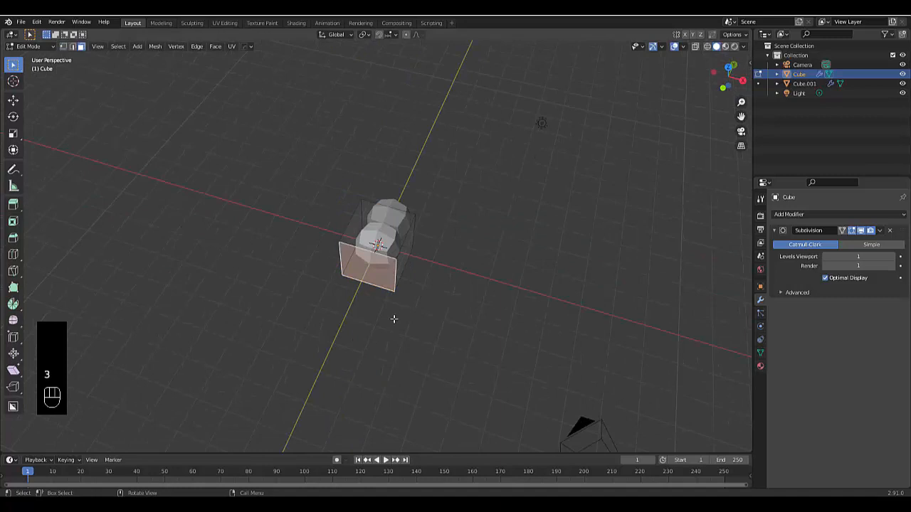
key(e)
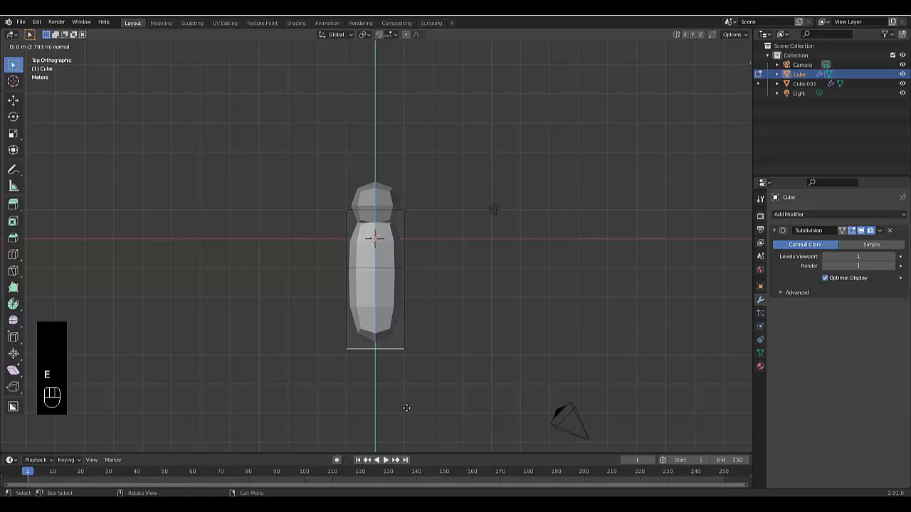
key(s)
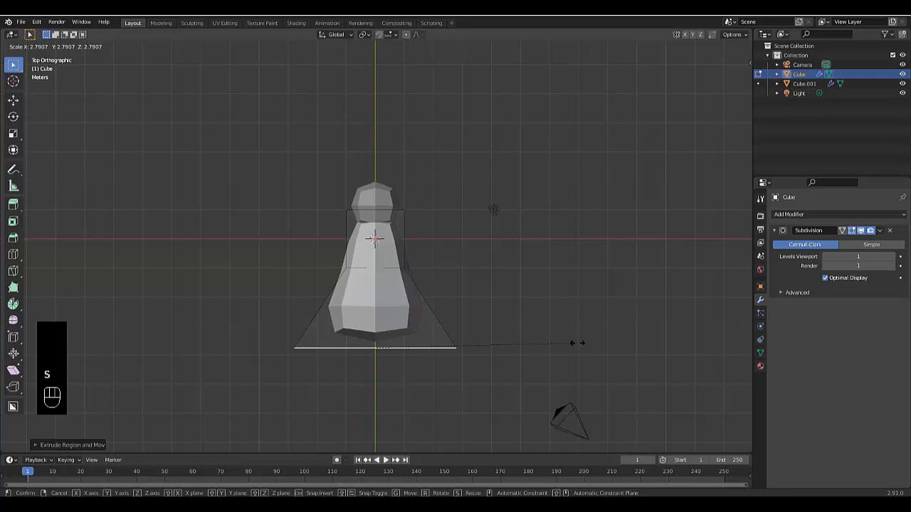
key(Tab)
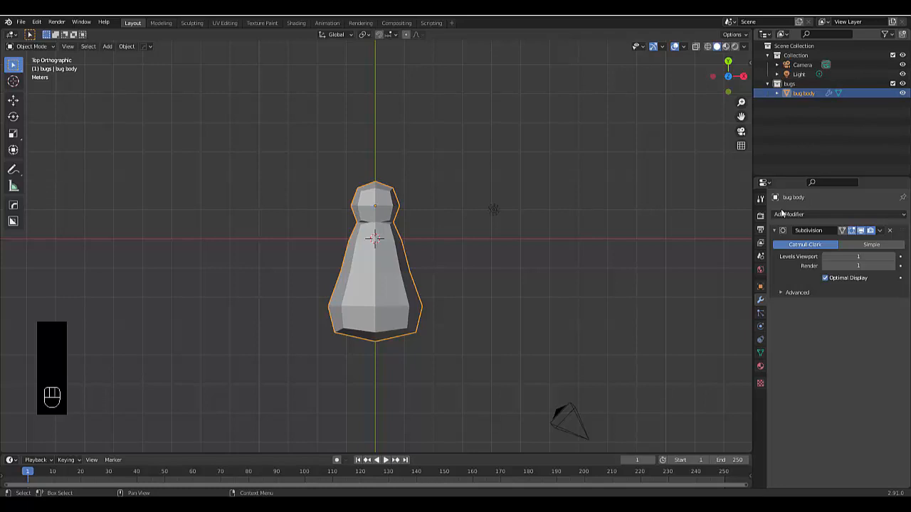
Shade the bug body smooth with Auto Smooth enabled on its normals.
click(760, 353)
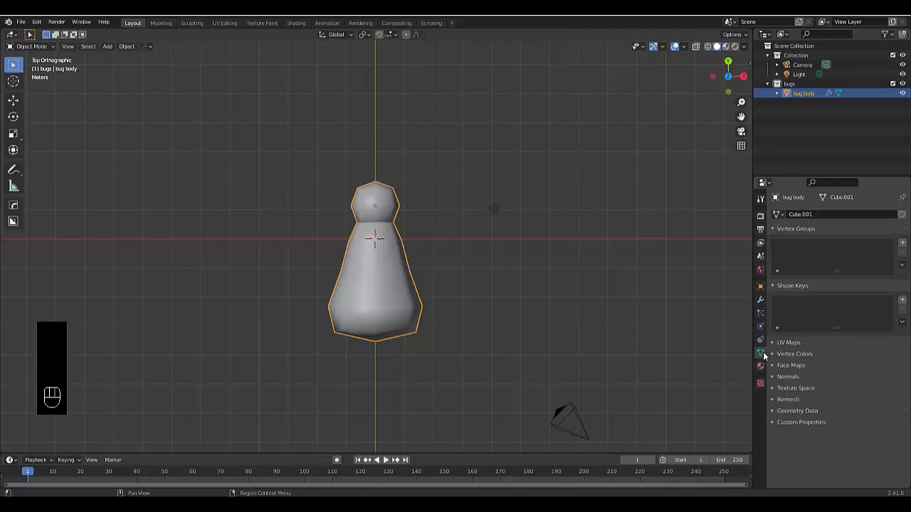
click(789, 375)
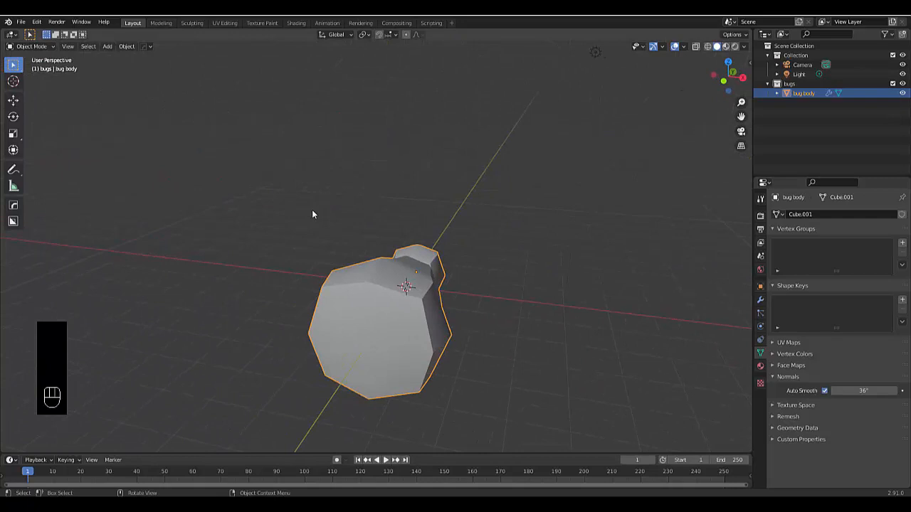
key(shift+a)
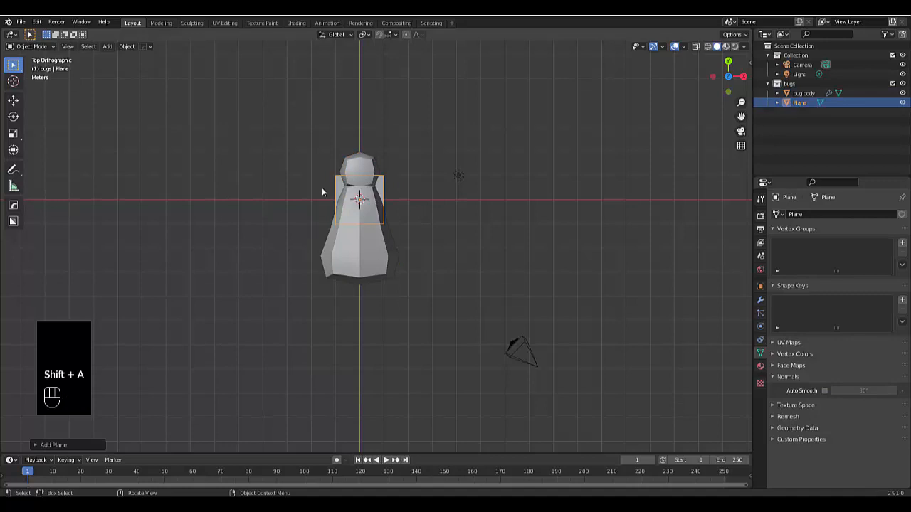
Place a new plane left of the body and lengthen it into a flat wing-base strip.
key(g)
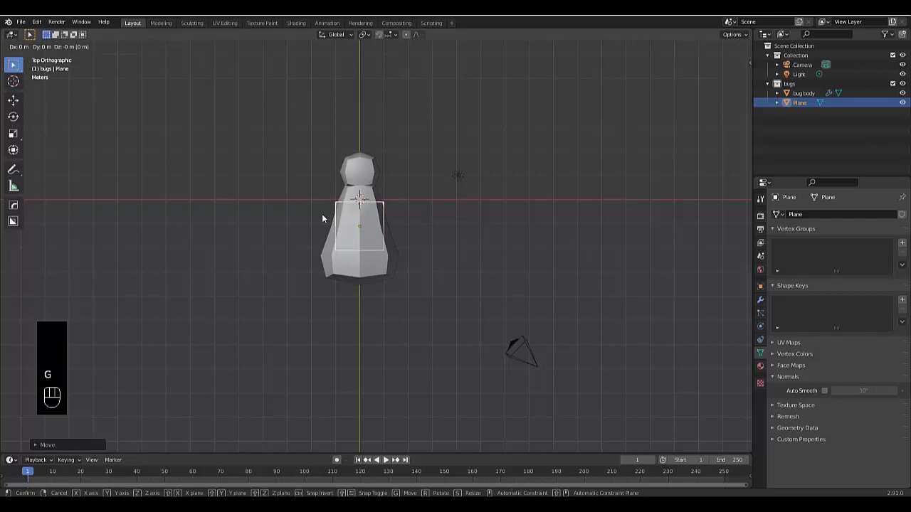
mouse_move(294, 219)
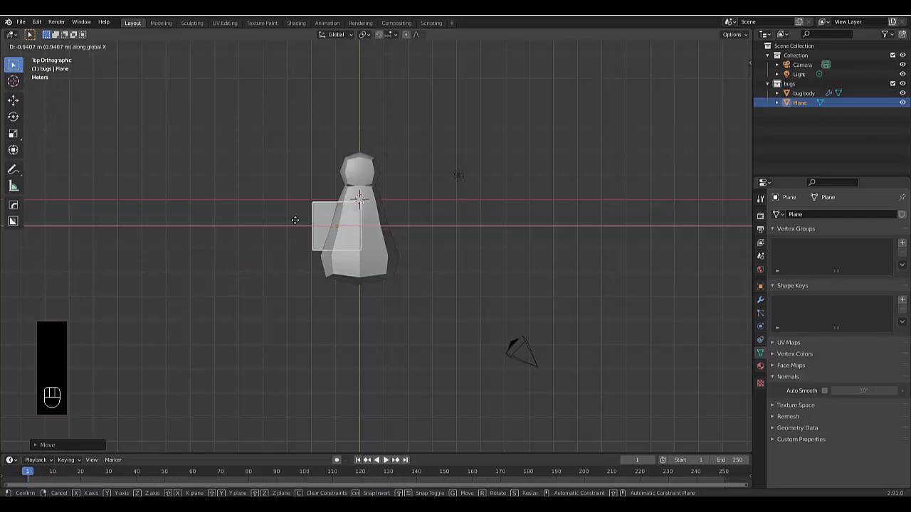
key(Tab)
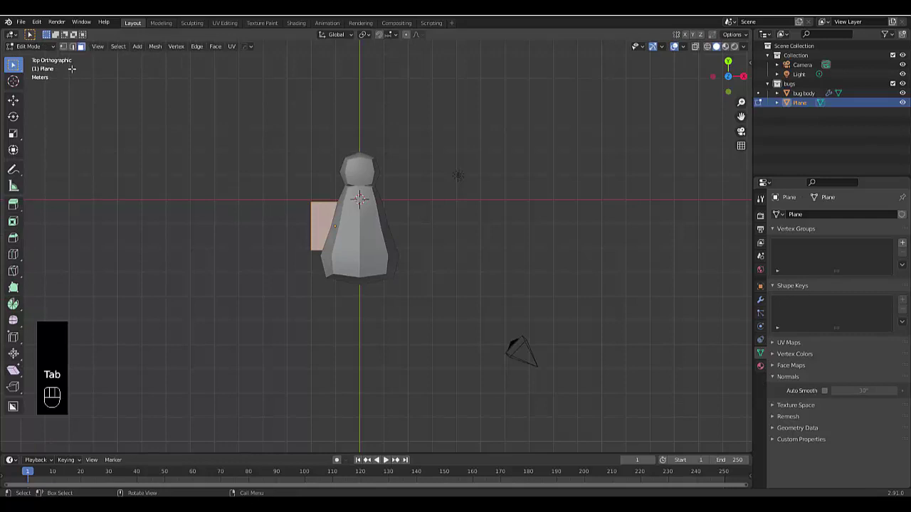
key(g)
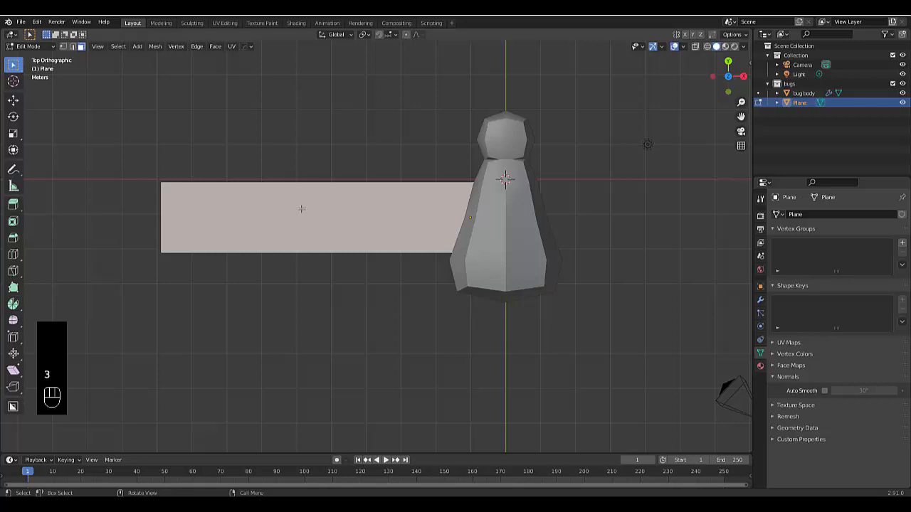
click(74, 46)
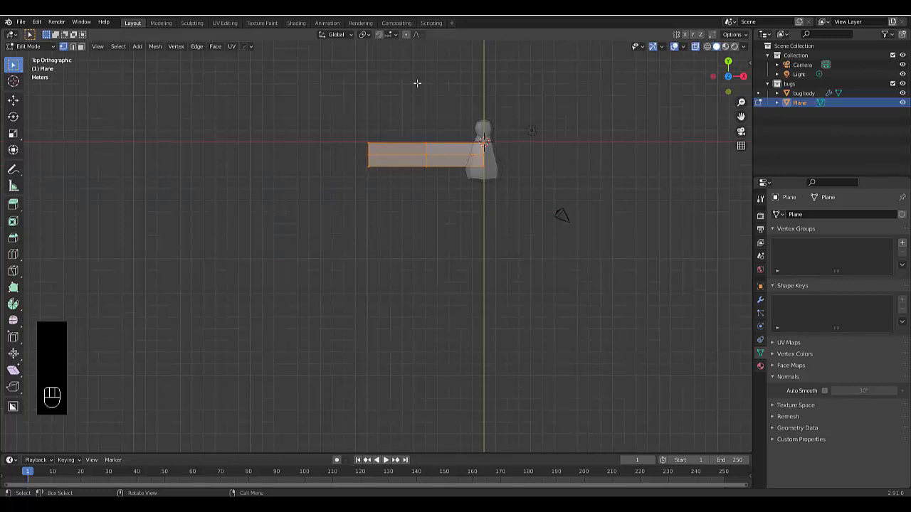
Subdivide the strip and extrude two large pointed wing tips upward.
key(g)
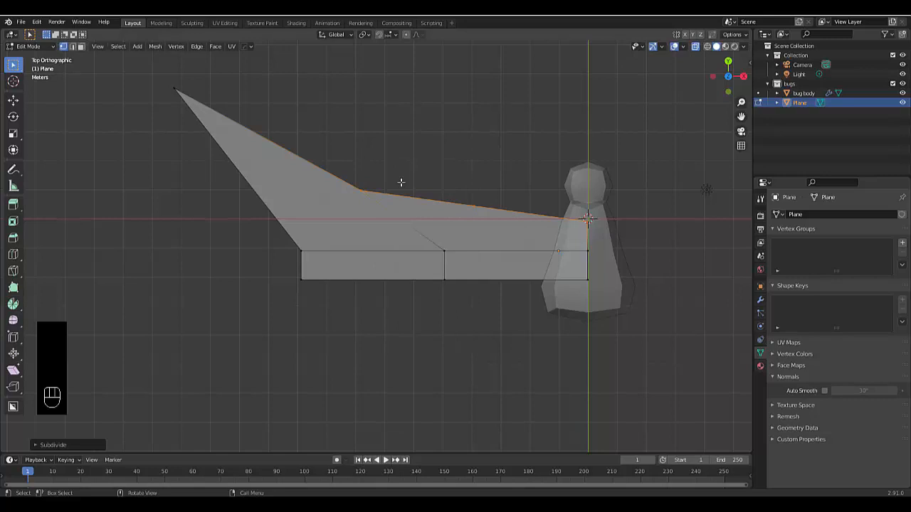
key(g)
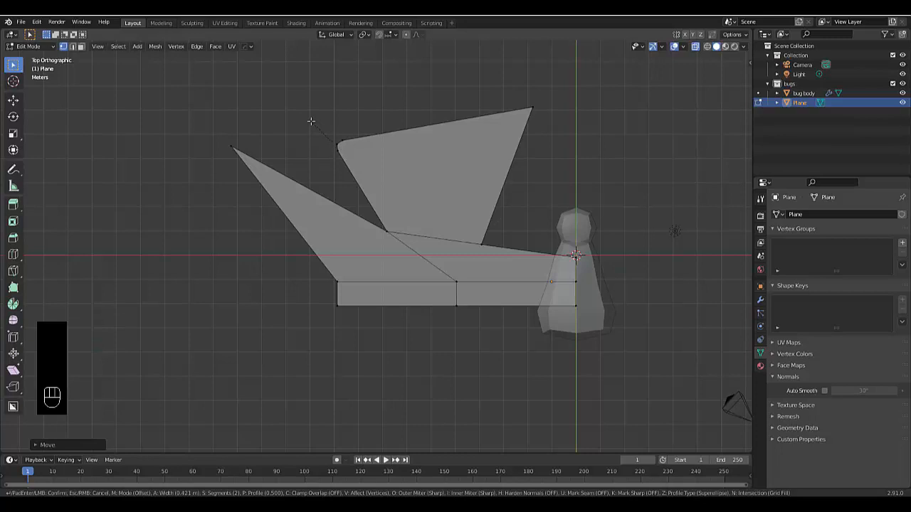
key(shift+ctrl+b)
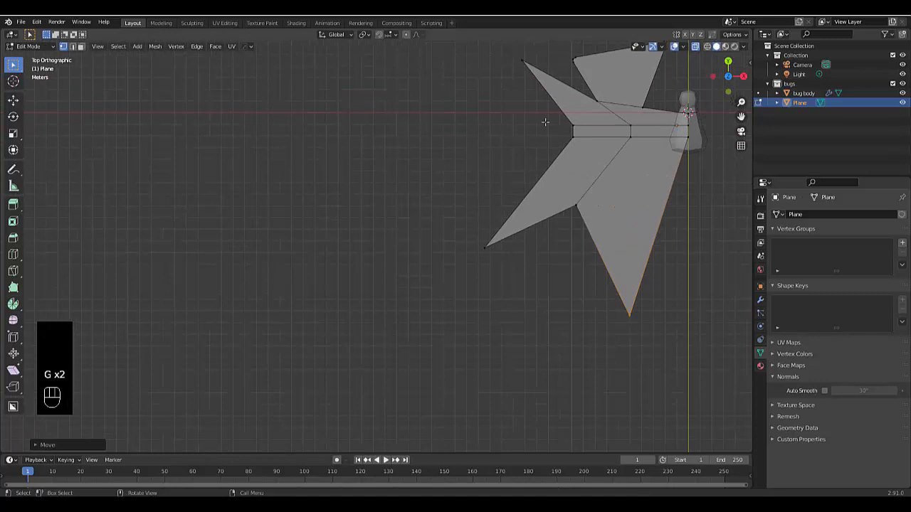
Slide the wing vertices down and bevel the sharp tips into rounded ends.
key(shift+ctrl+b)
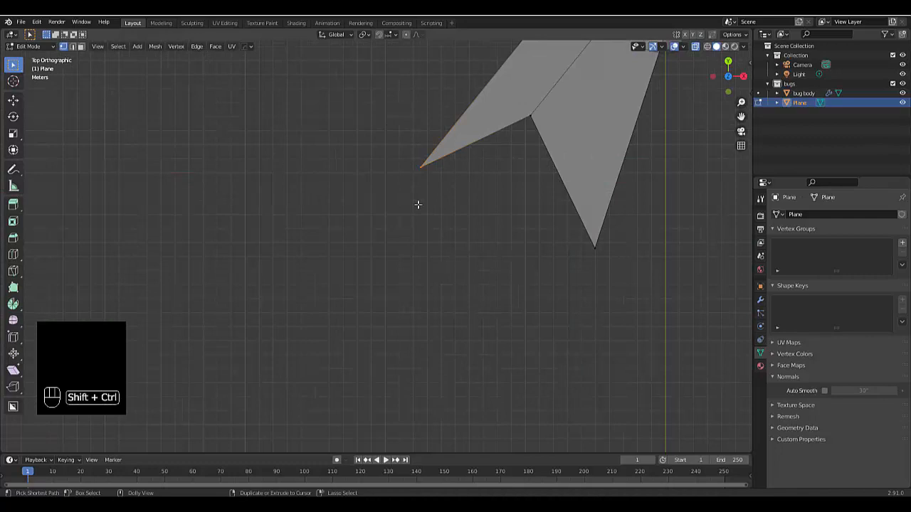
key(shift+ctrl+b)
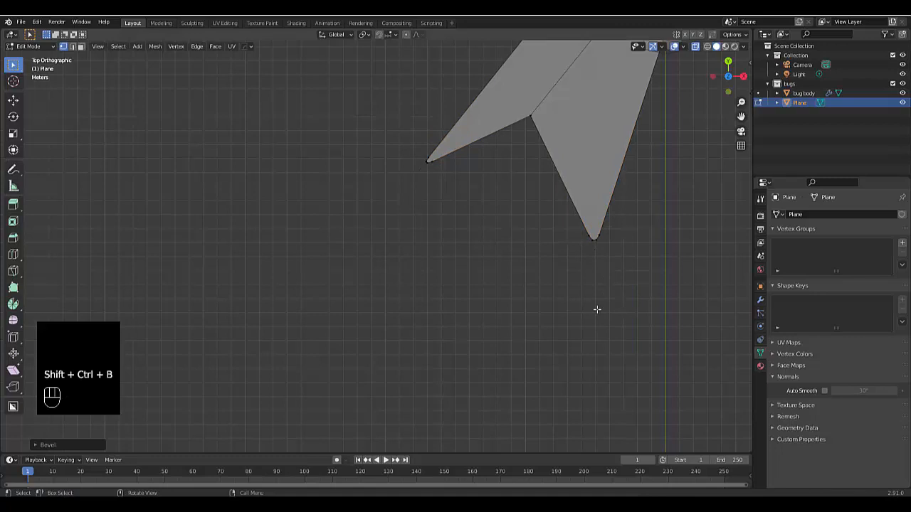
key(g)
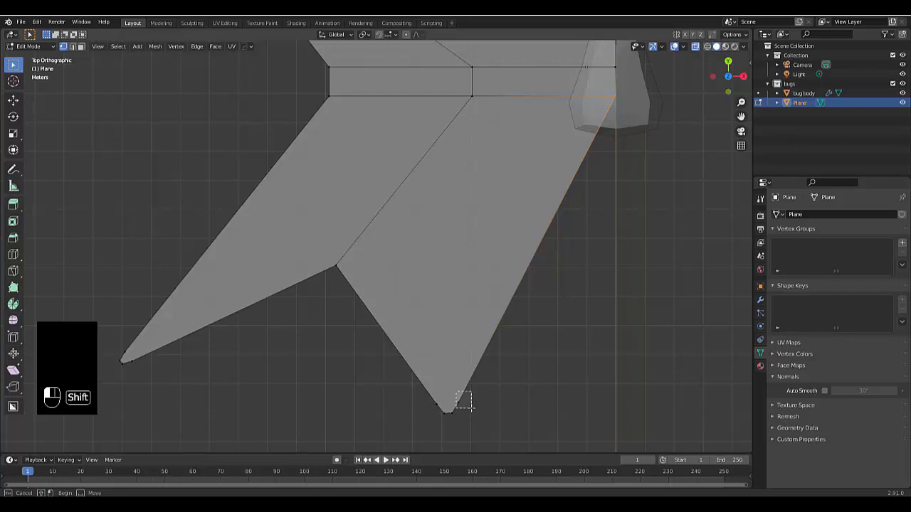
key(g)
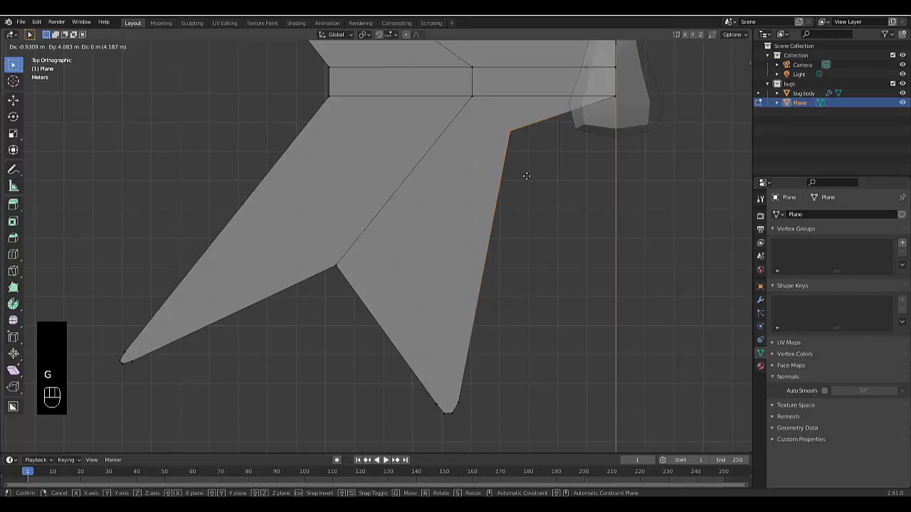
Extrude the wing outline into a slab and move it against the bug body.
click(526, 176)
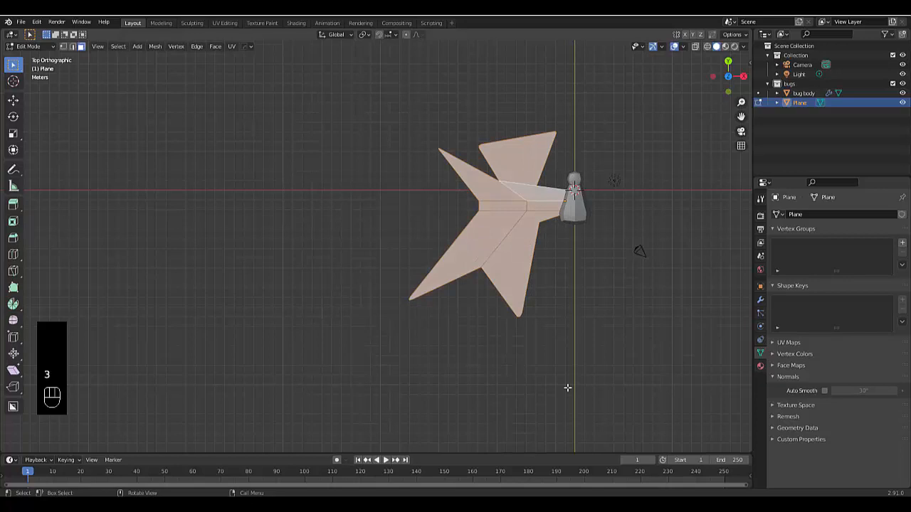
key(e)
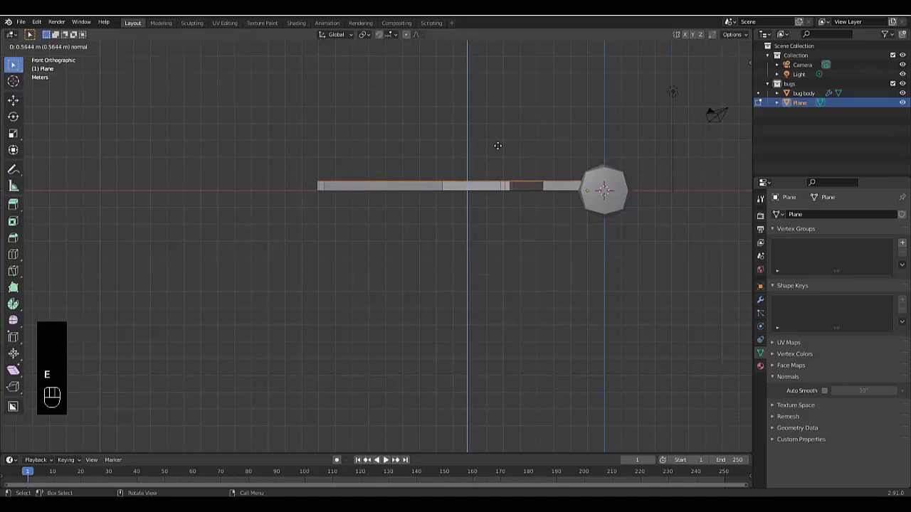
key(Tab)
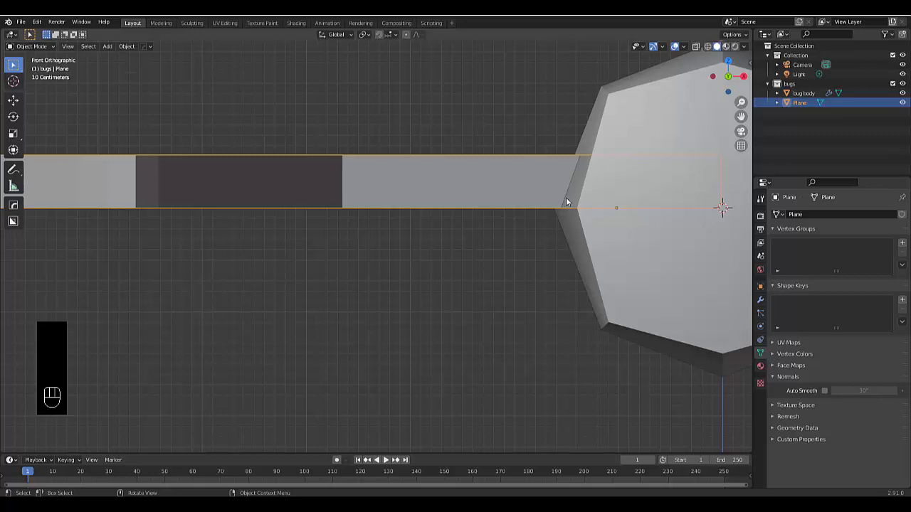
key(g)
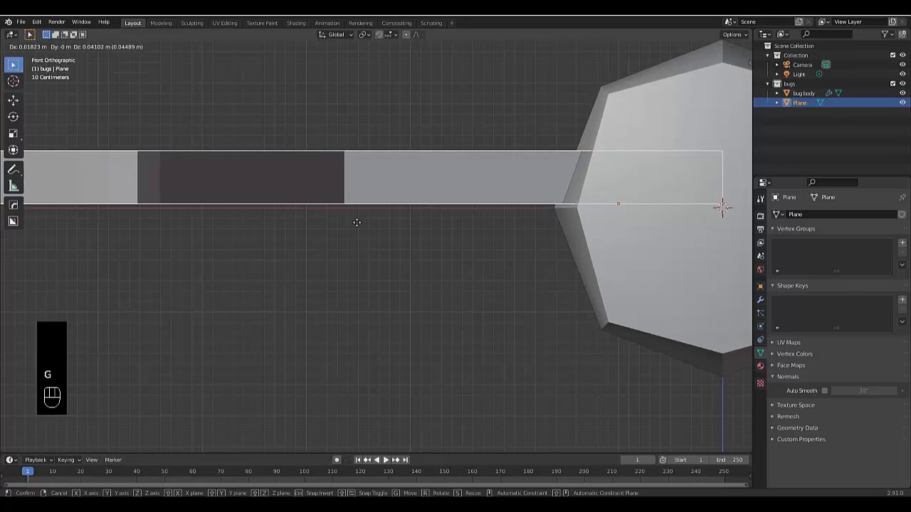
click(531, 205)
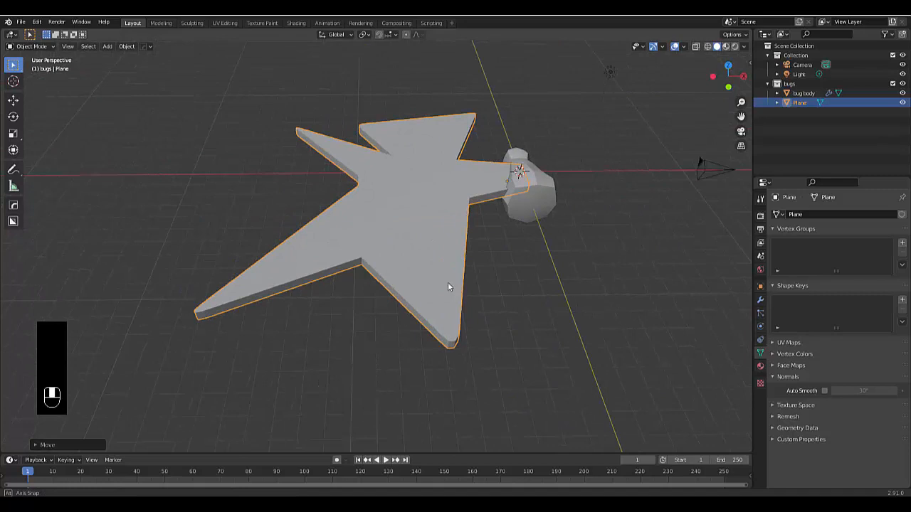
Give the wing Subdivision Surface and Mirror modifiers, mirrored across the bug body.
click(789, 213)
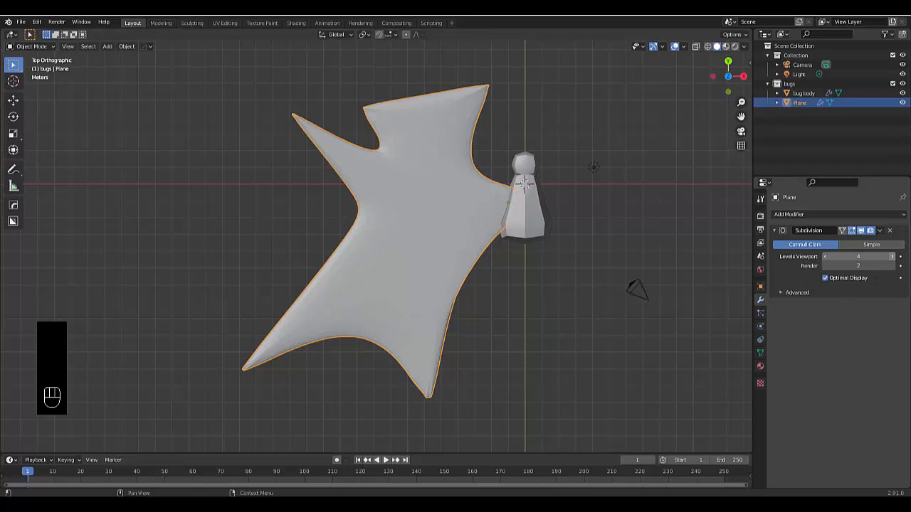
click(812, 214)
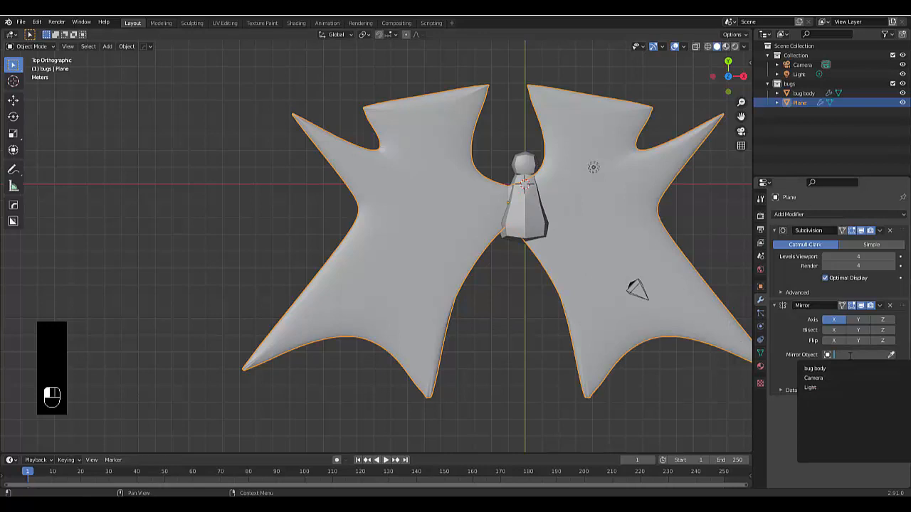
click(814, 367)
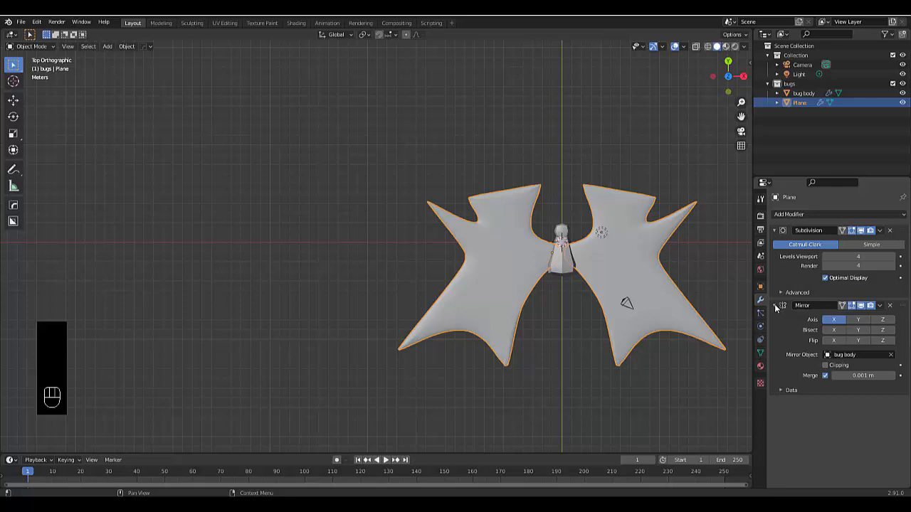
click(774, 230)
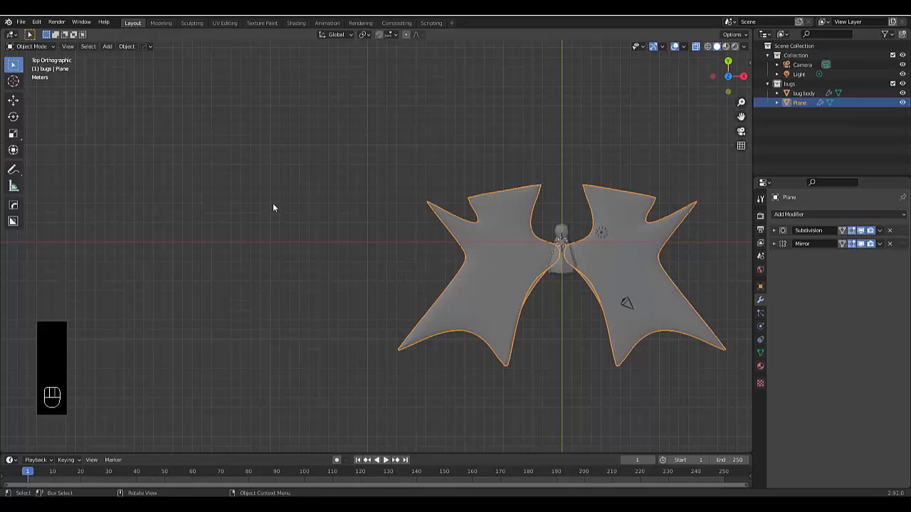
Snap the wing vertices and rotate the wings into a downward V from the front.
key(Tab)
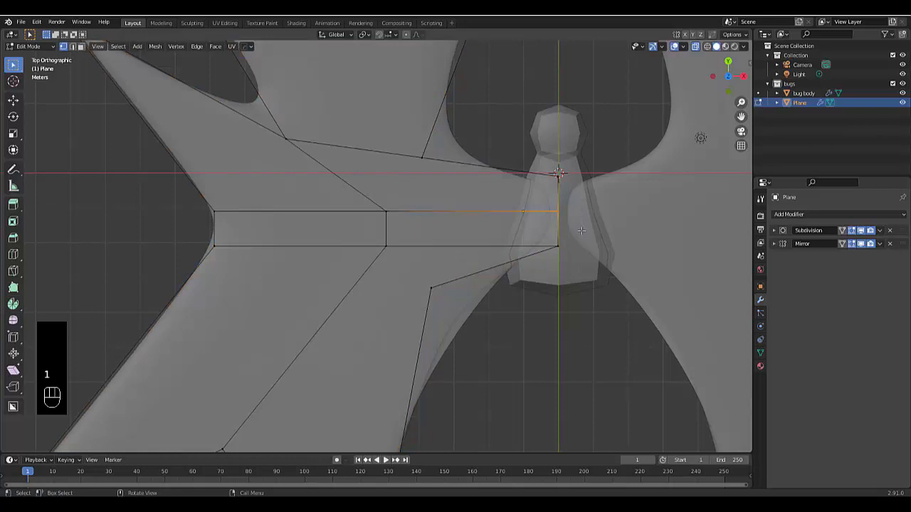
key(shift+s)
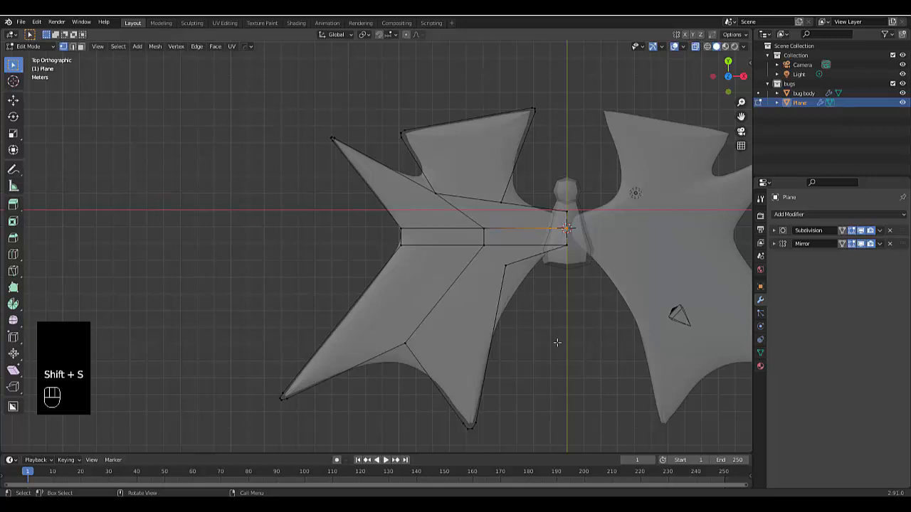
key(Tab)
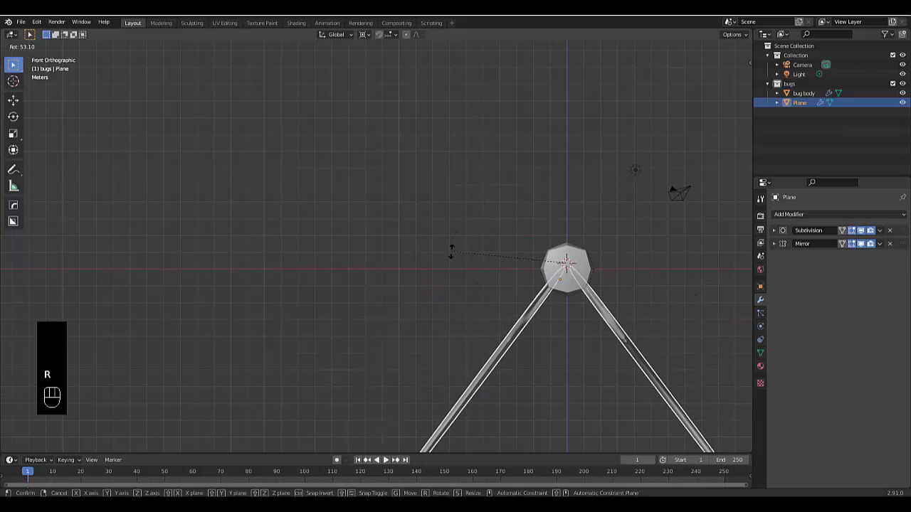
click(458, 194)
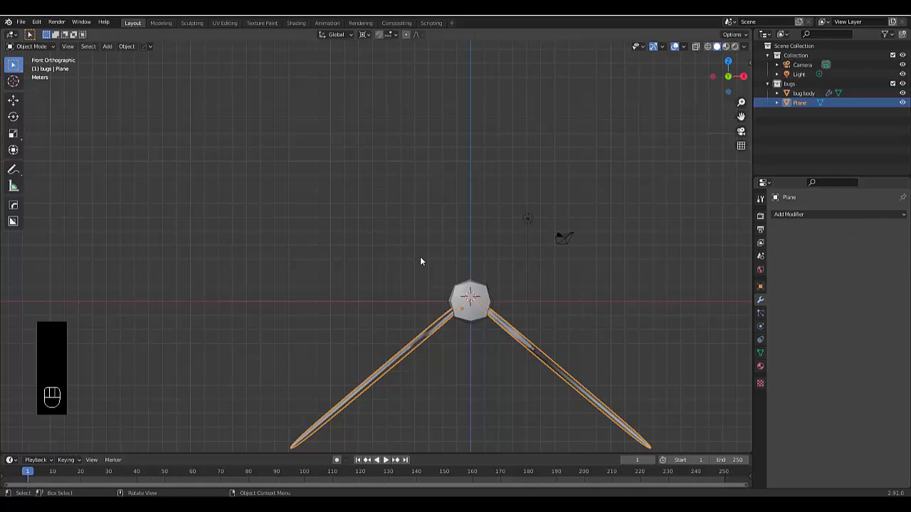
Join the wings into the bug body mesh with Ctrl+J.
key(ctrl+j)
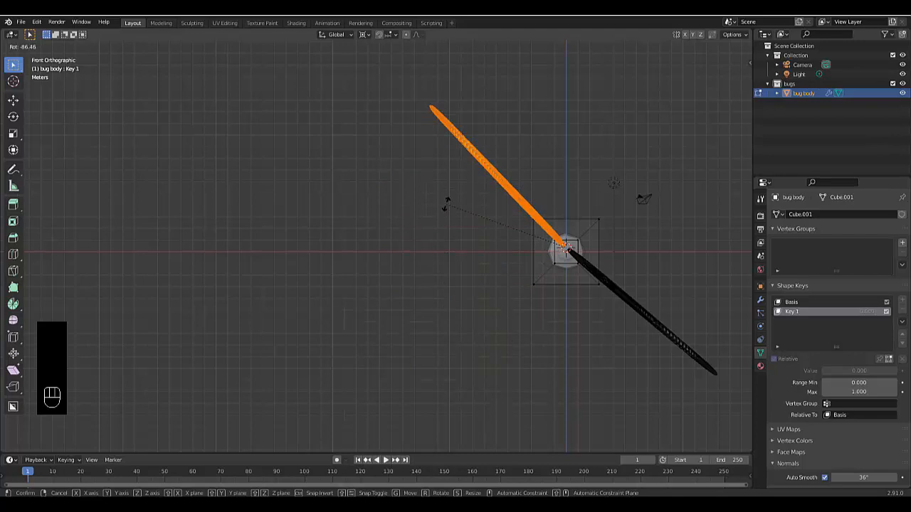
mouse_move(516, 60)
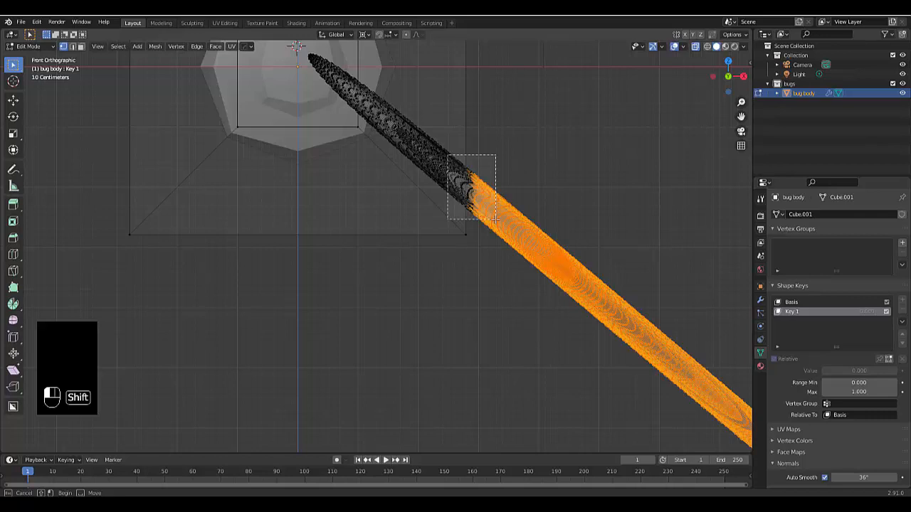
Select the second wing's vertices and rotate them upward into the raised flap pose.
drag(492, 219, 438, 150)
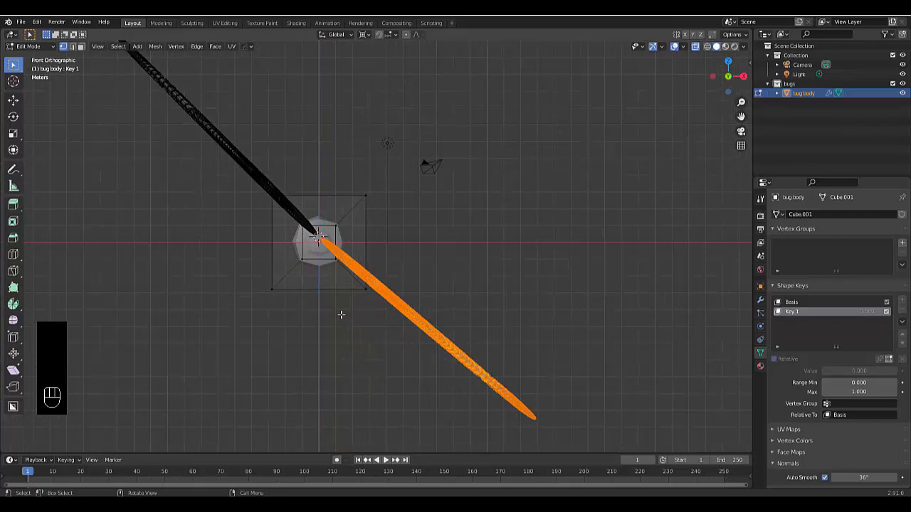
key(r)
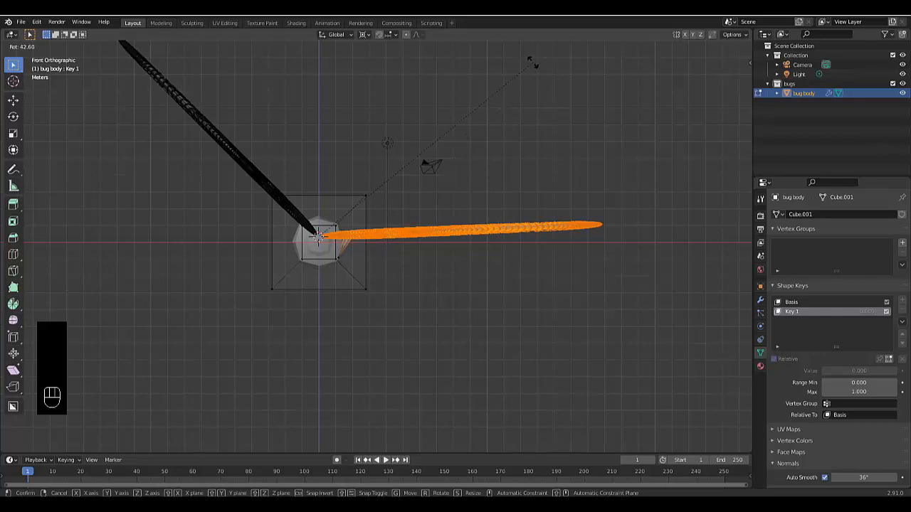
key(Tab)
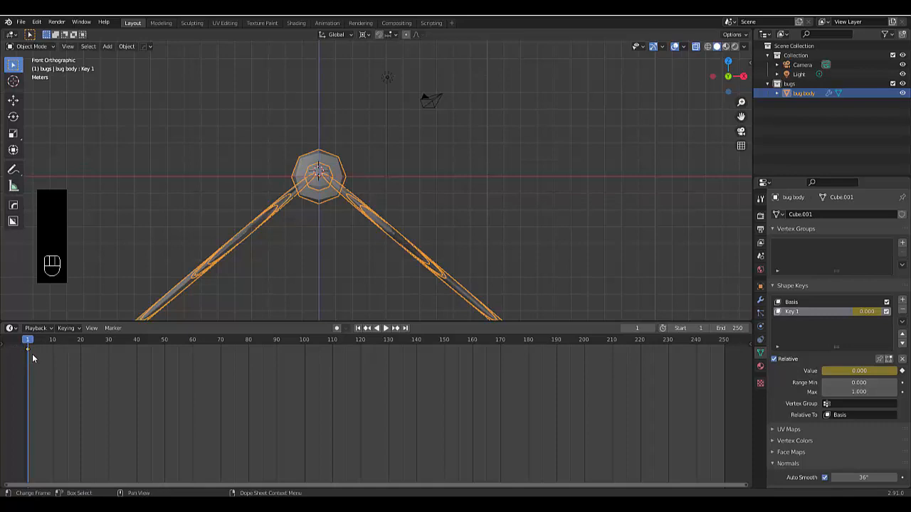
Bring up the editor-type list for the enlarged timeline area.
click(11, 327)
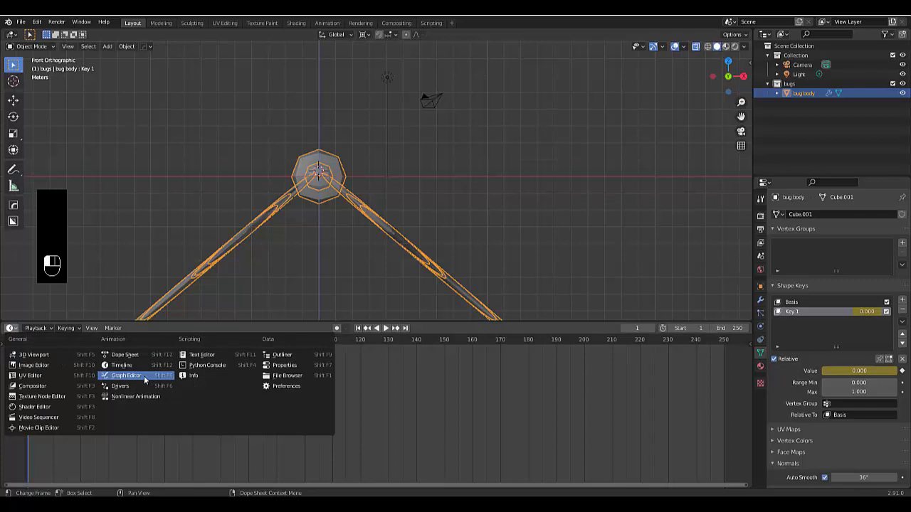
Switch to the Graph Editor and add a Noise modifier to the Value (Key 1) curve.
click(126, 376)
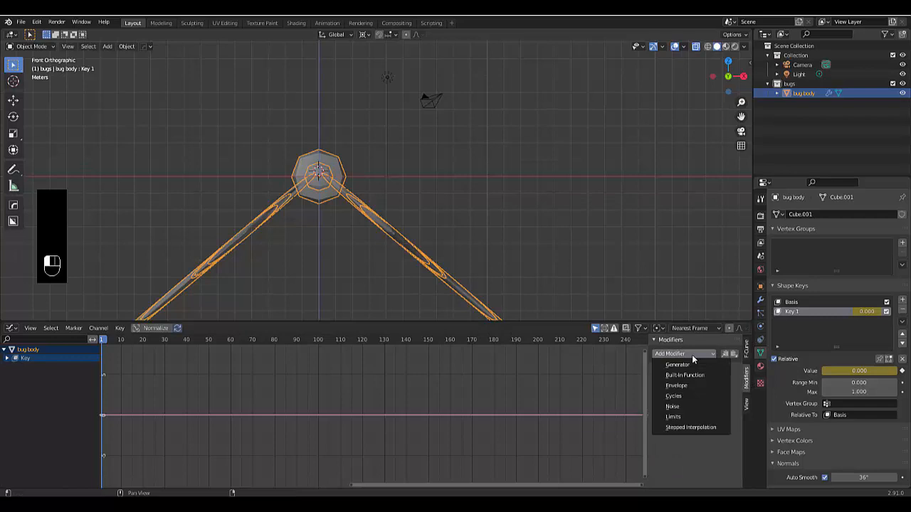
click(671, 408)
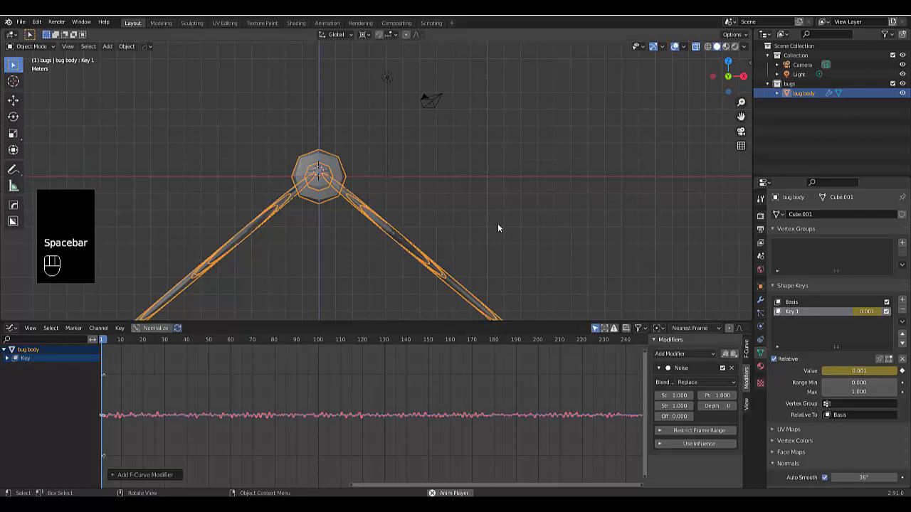
key(space)
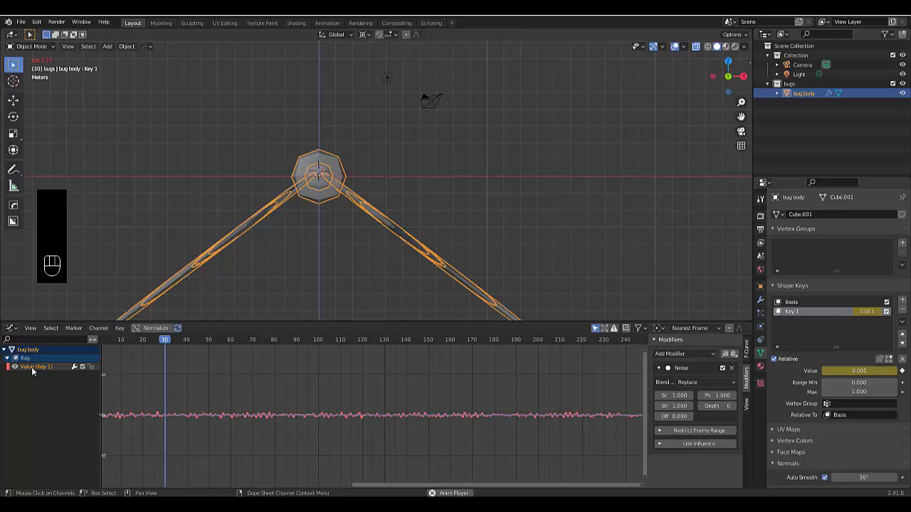
click(194, 338)
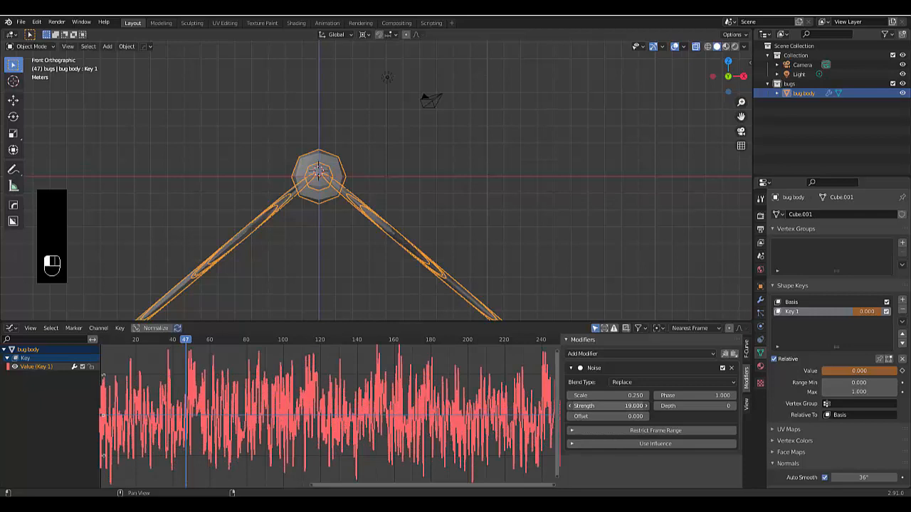
Raise the noise strength and play back to check the random wing flapping.
key(space)
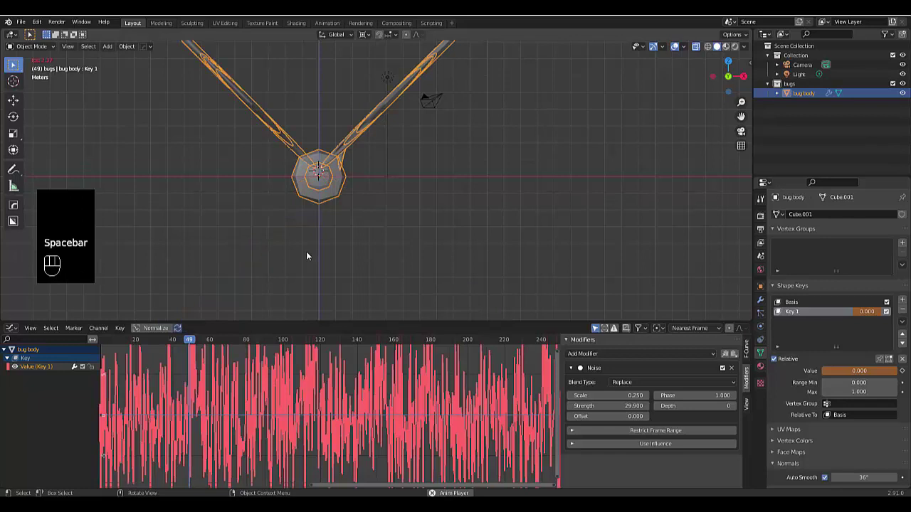
key(space)
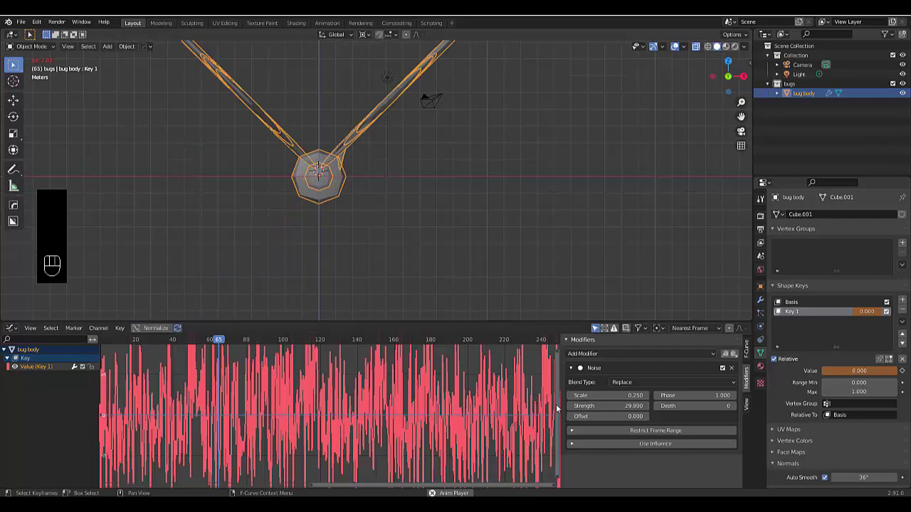
key(space)
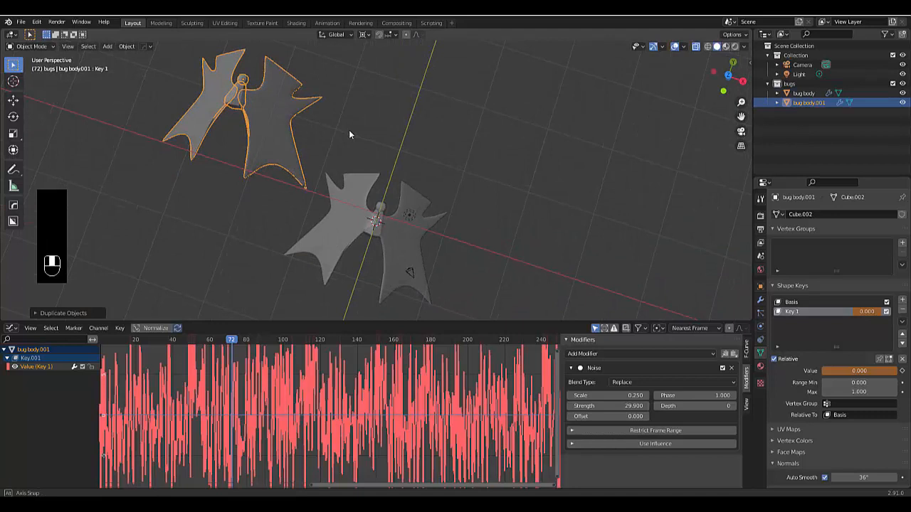
Duplicate the bug body with Shift+D so more flapping copies join the scene.
right_click(349, 135)
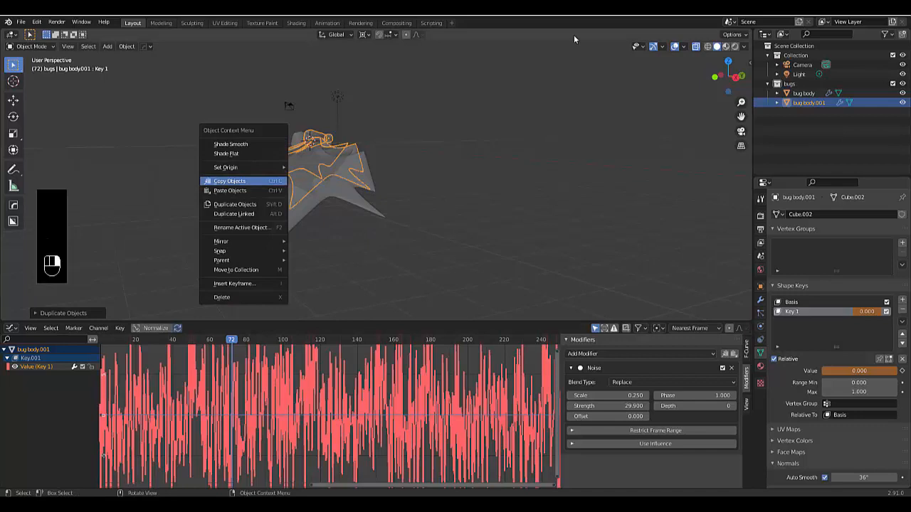
click(234, 205)
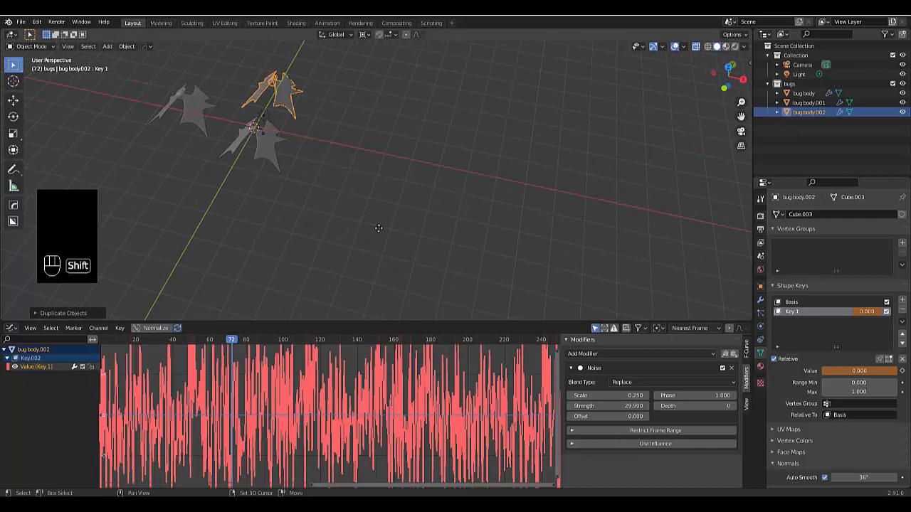
key(shift+d)
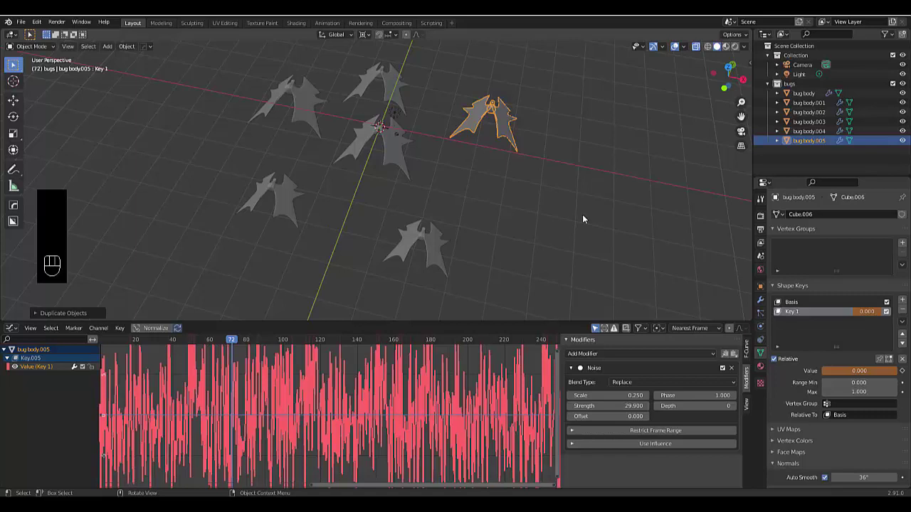
Give a bug copy a different Noise offset and play back to see out-of-sync flapping.
key(space)
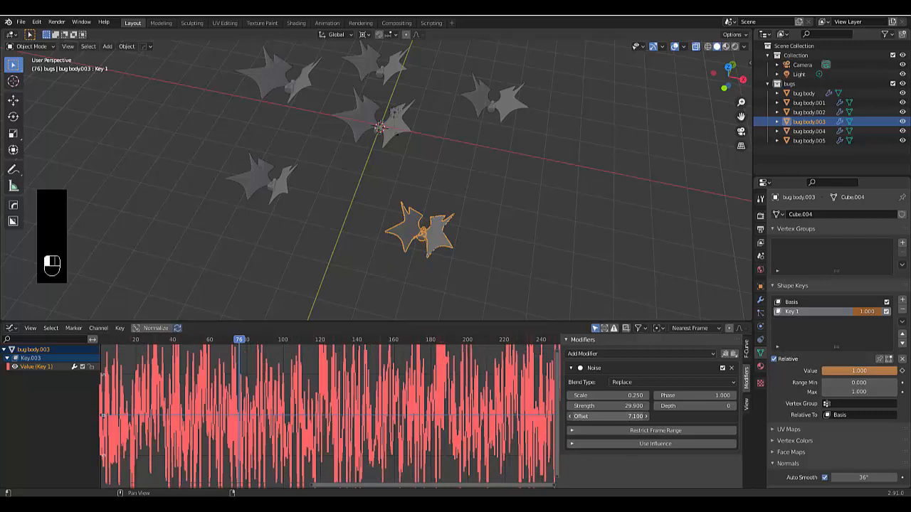
click(803, 94)
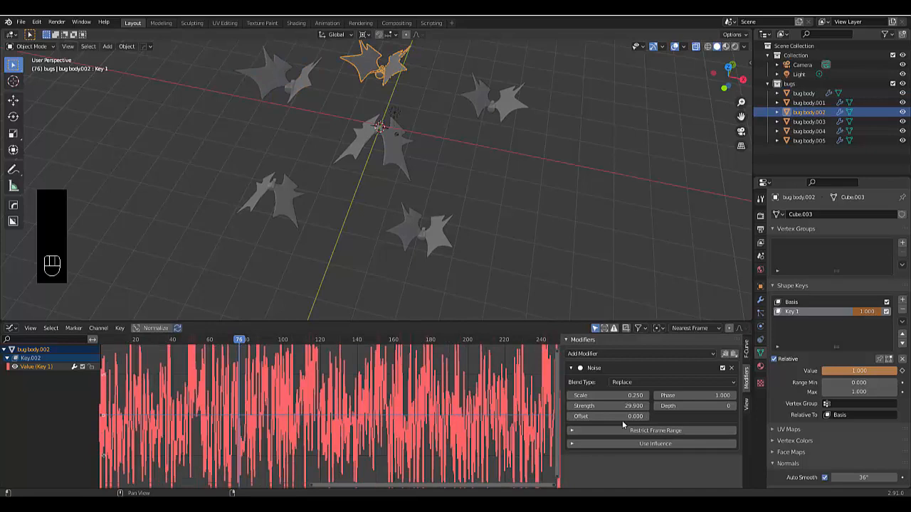
key(space)
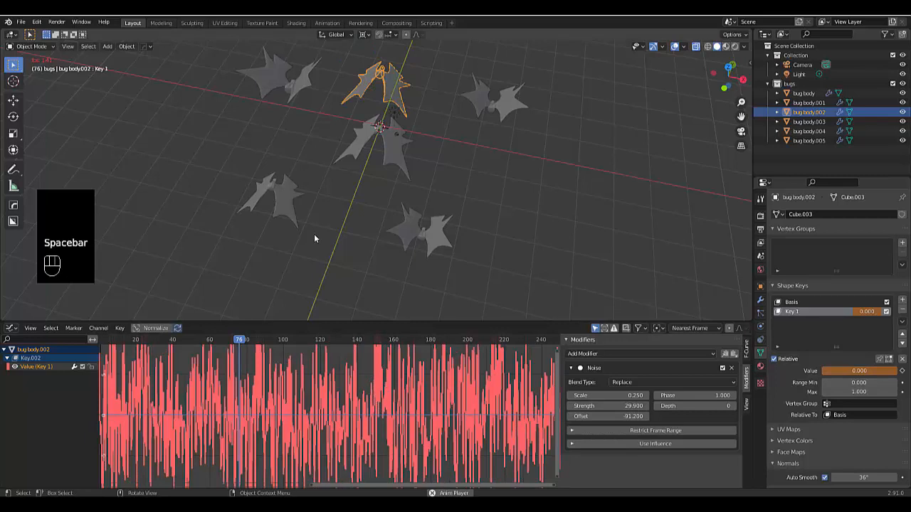
key(space)
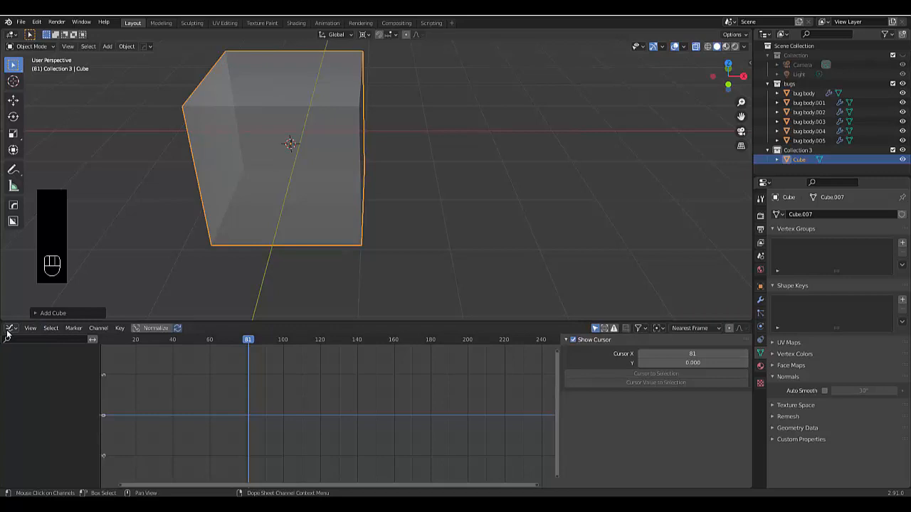
Change the Graph Editor area back to a plain Timeline.
click(10, 328)
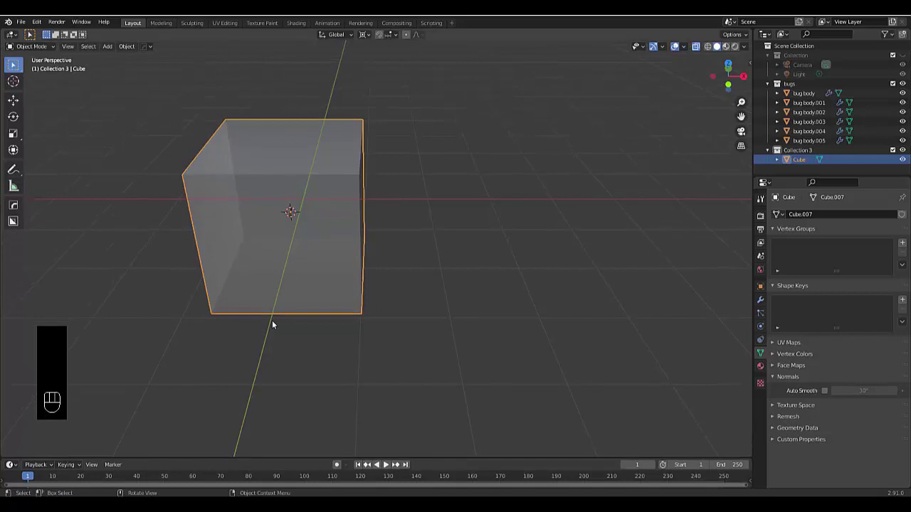
In Edit Mode move the cube's top face down to flatten it into a wide slab.
key(Tab)
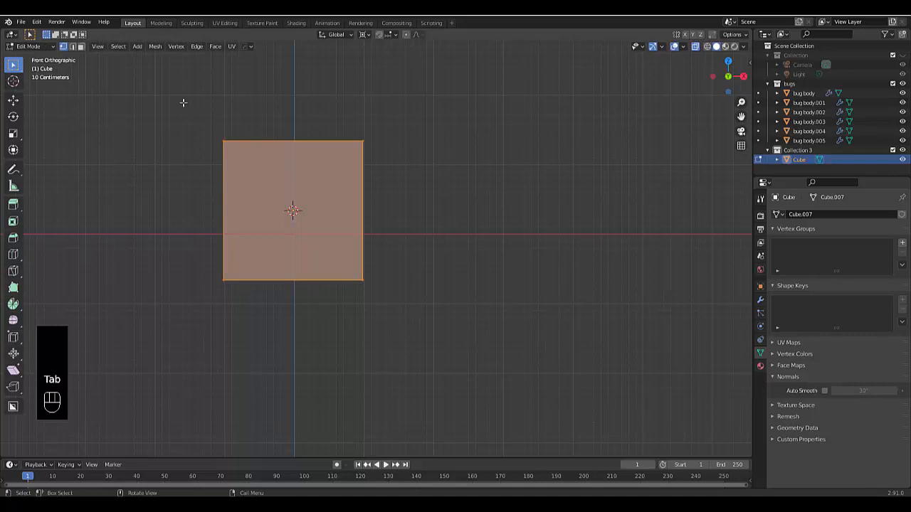
key(g)
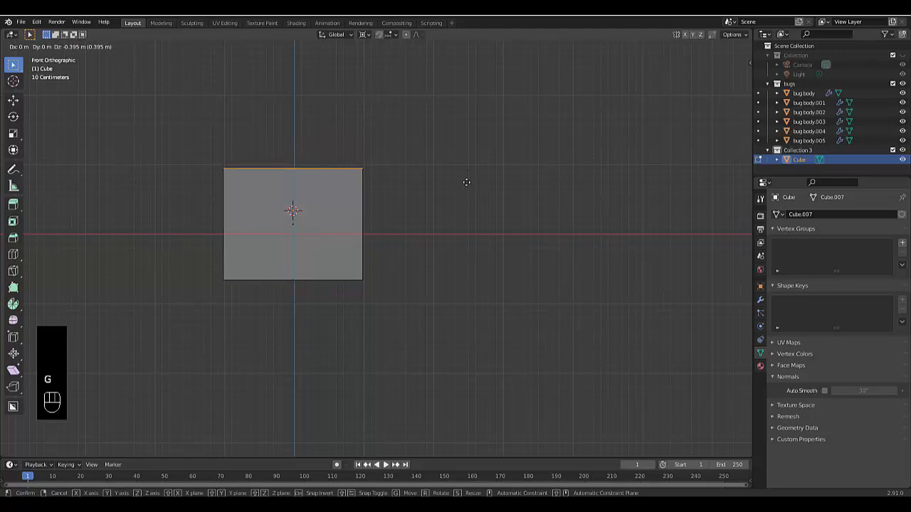
key(Tab)
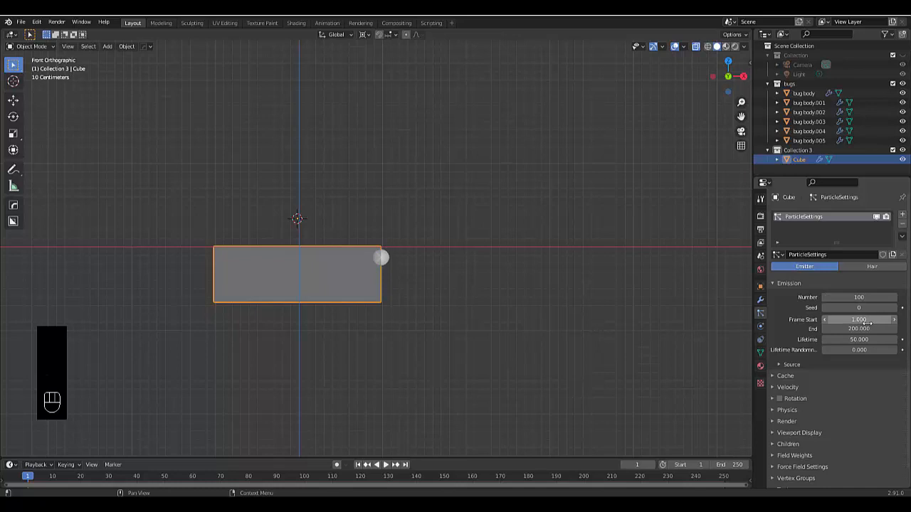
Set the emission frame range and choose Boids as the particle physics type.
click(858, 327)
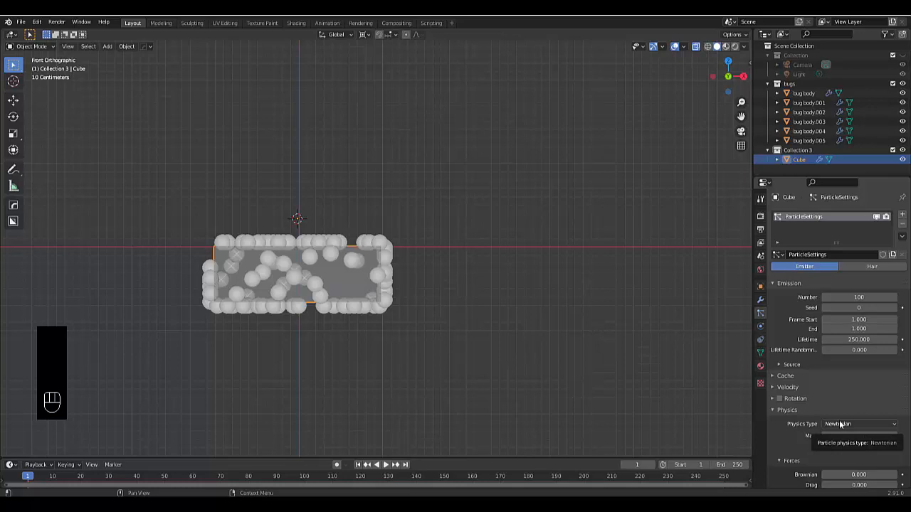
click(857, 412)
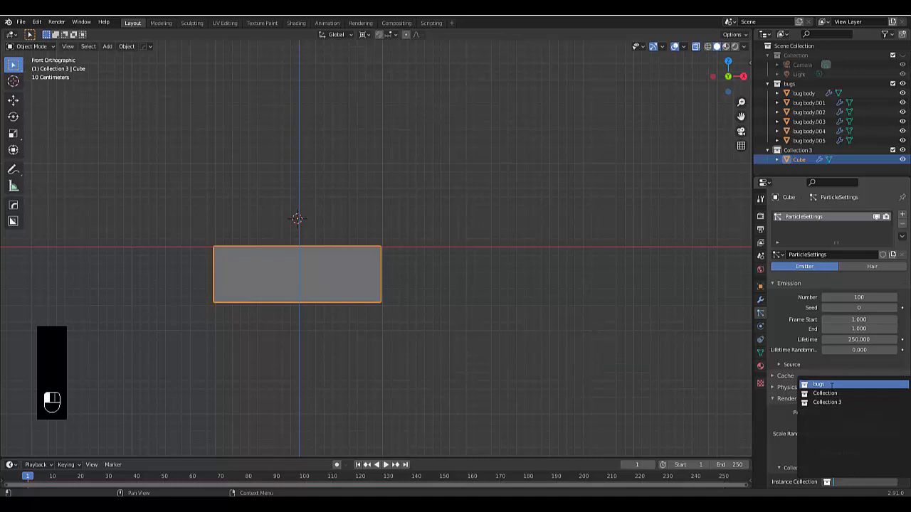
Render particles as the bugs collection and expand the boid Movement settings.
click(819, 384)
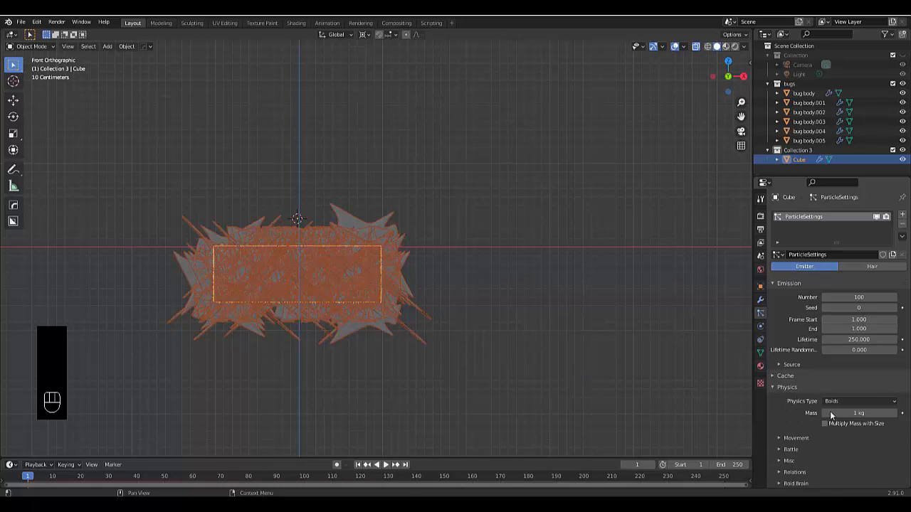
scroll(down, 3)
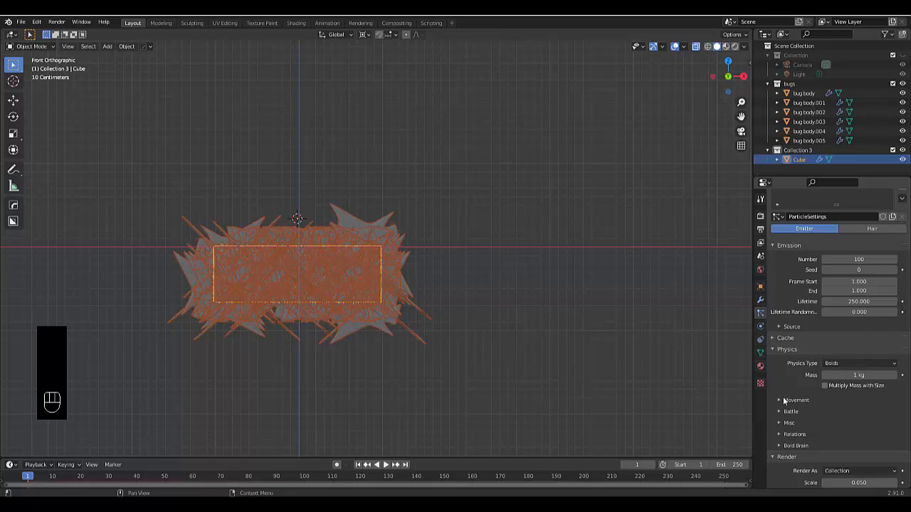
click(780, 400)
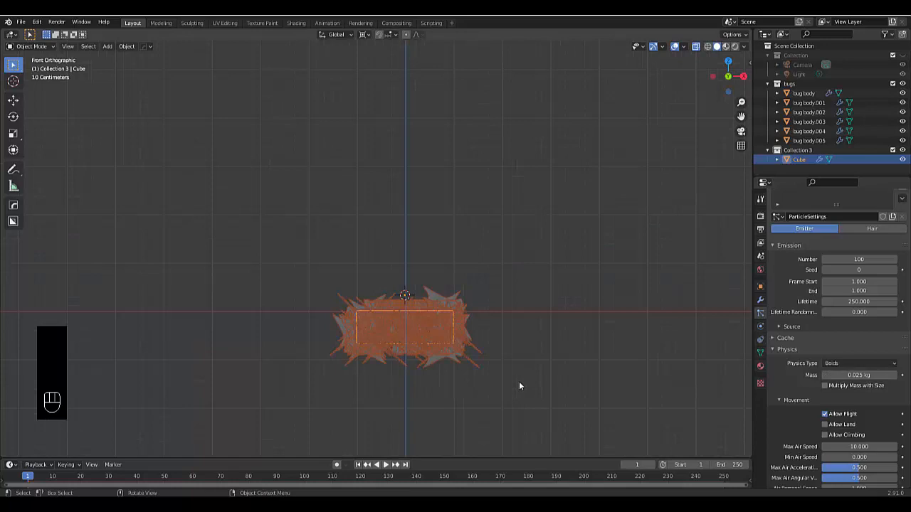
click(375, 464)
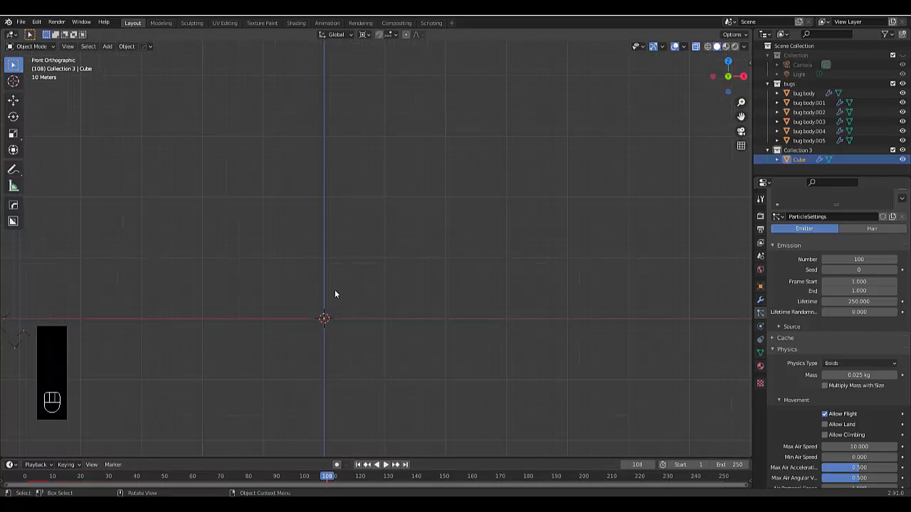
click(131, 476)
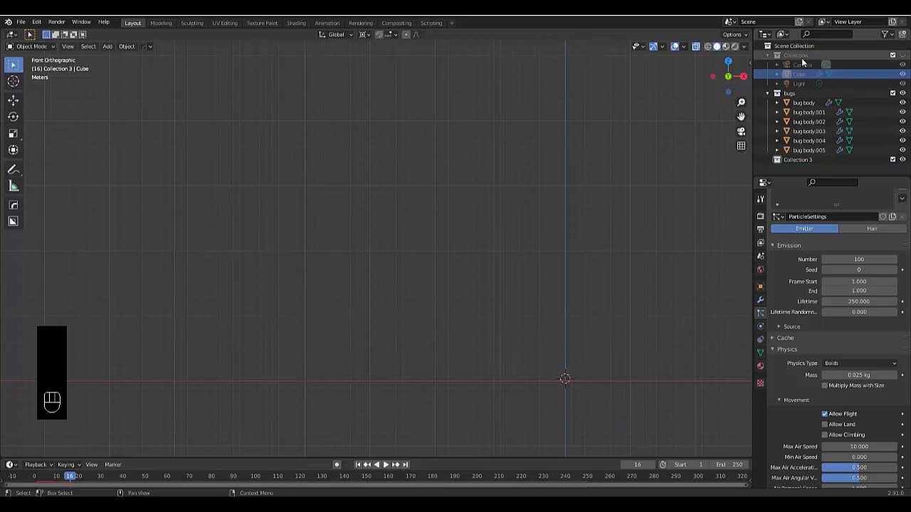
Select the sun light, set strength 15 and move it up and away from the swarm.
click(799, 83)
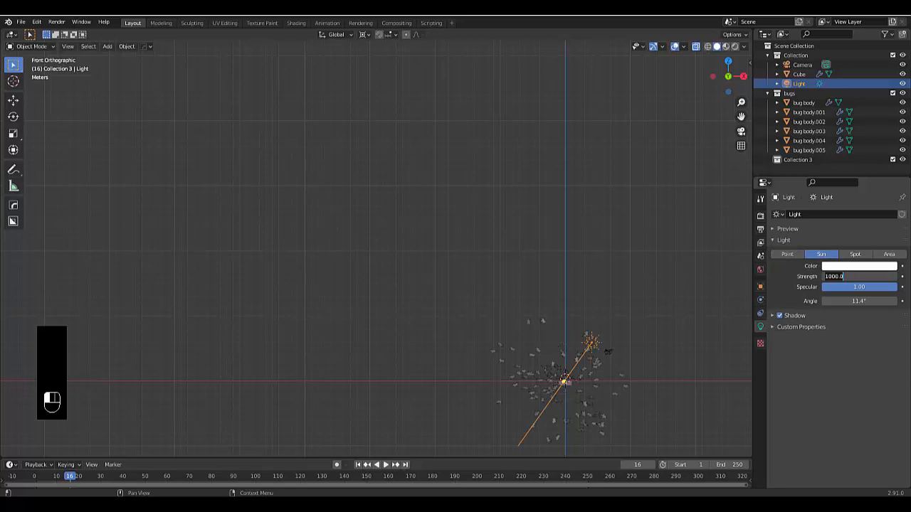
key(g)
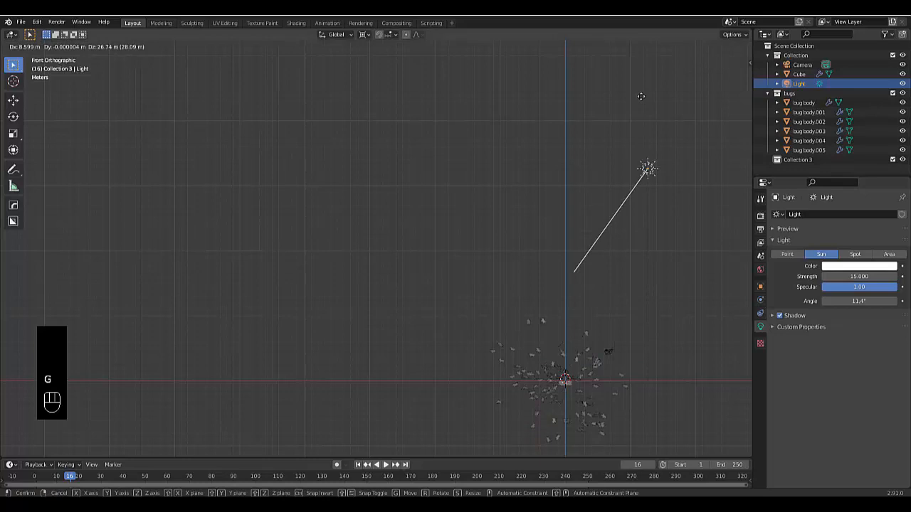
key(x)
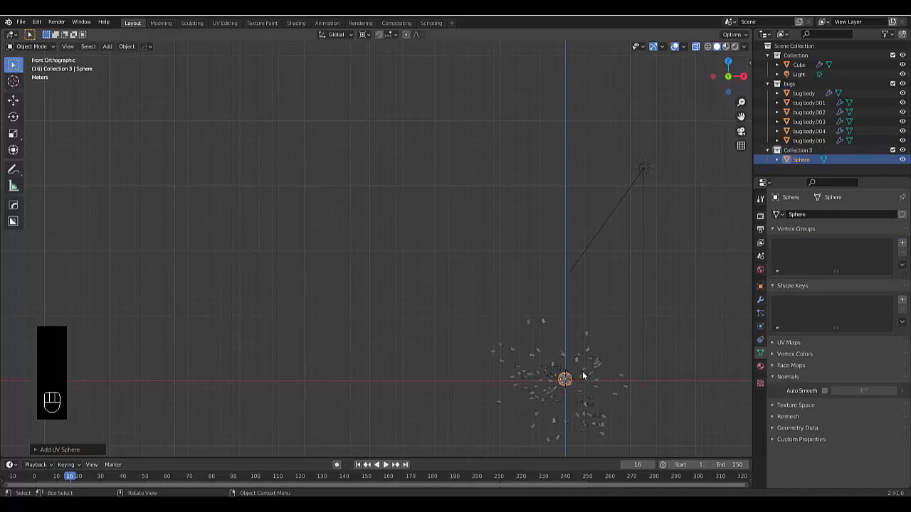
Move the sphere up and left of the swarm and scale it larger, then select the emitter cube.
drag(564, 379, 293, 230)
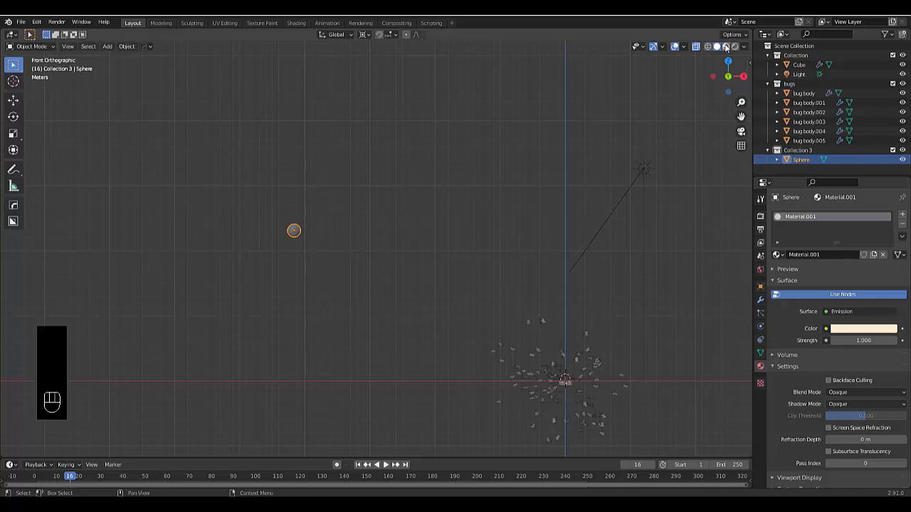
key(s)
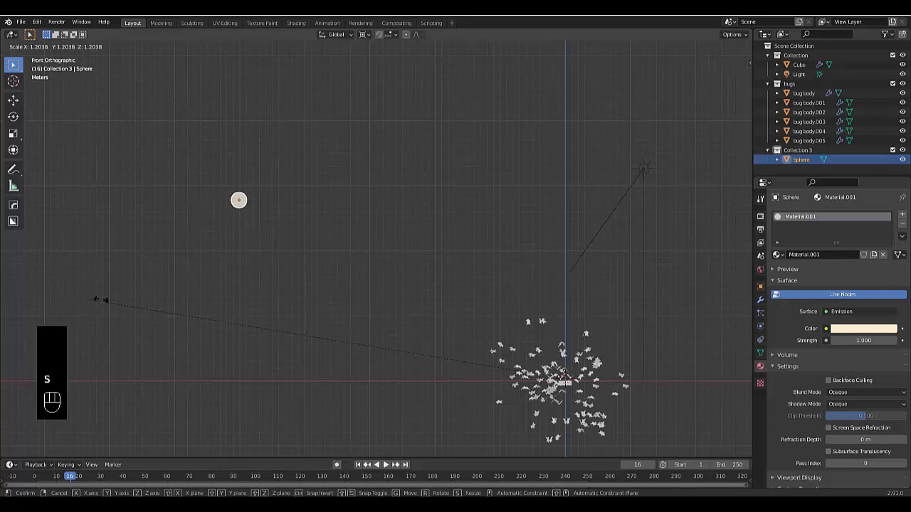
click(294, 231)
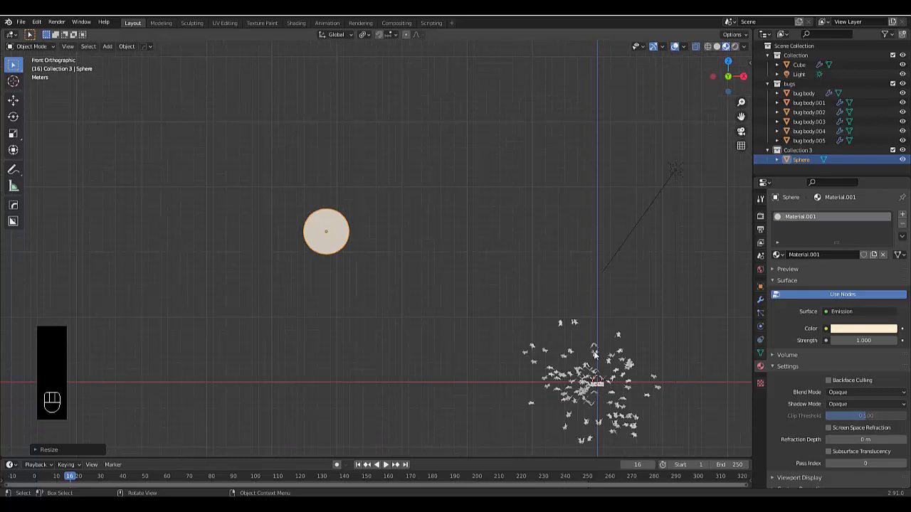
click(797, 65)
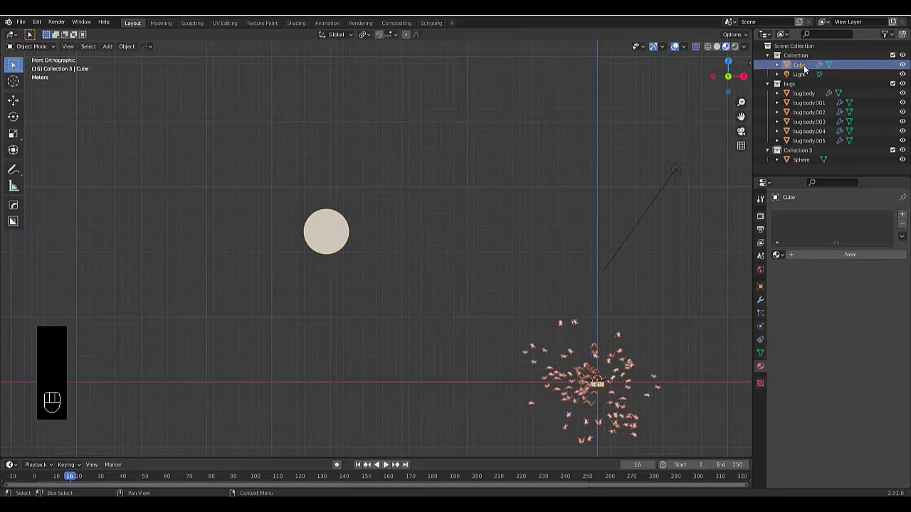
Rename the emitter cube to 'Cube-physics' in the Outliner.
double_click(797, 66)
text(-phyiscs)
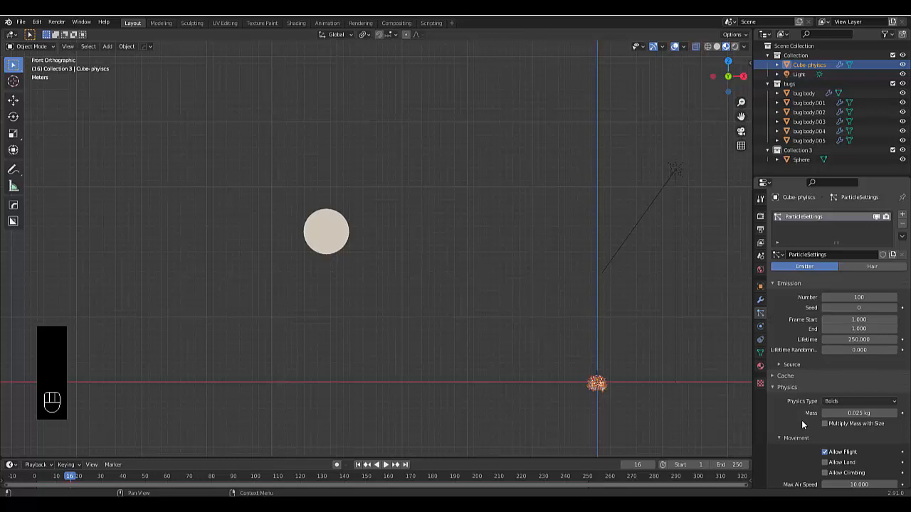
scroll(down, 3)
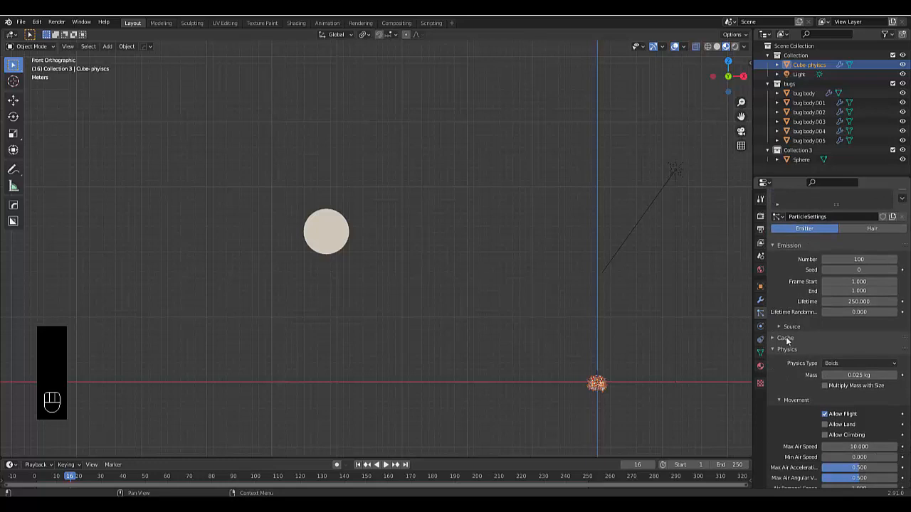
scroll(down, 3)
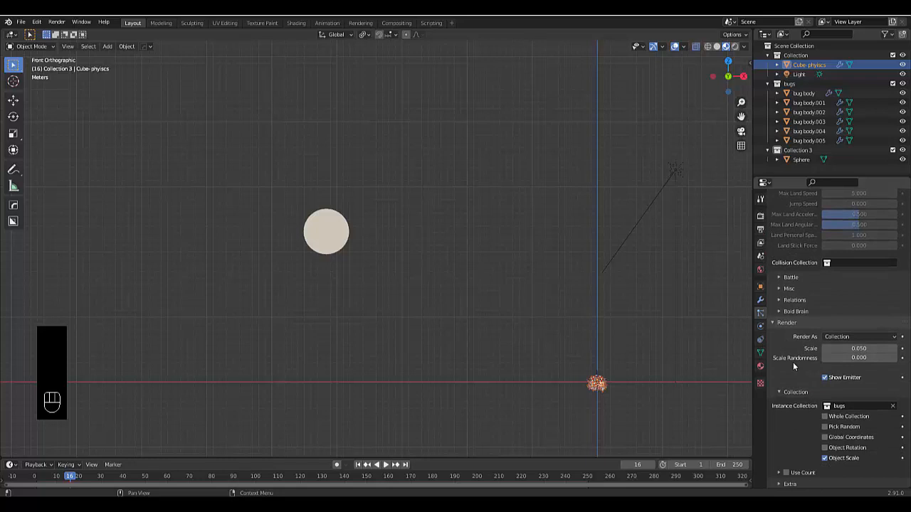
scroll(up, 3)
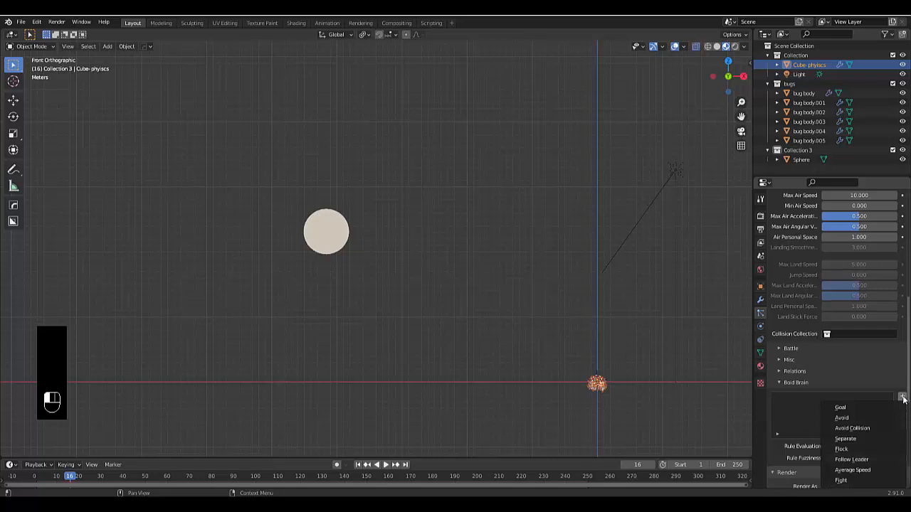
Add a Follow Leader boid rule on Cube-physics targeting the light source sphere.
click(851, 458)
text(light source)
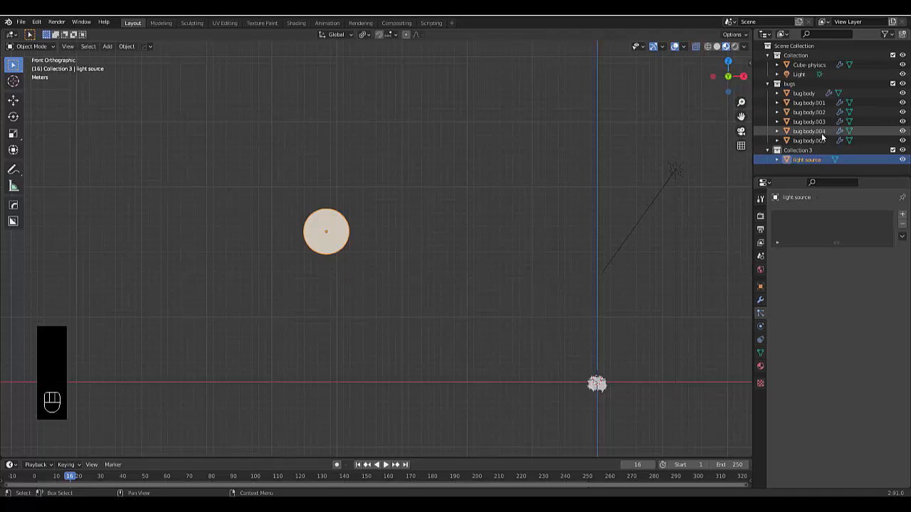
click(809, 65)
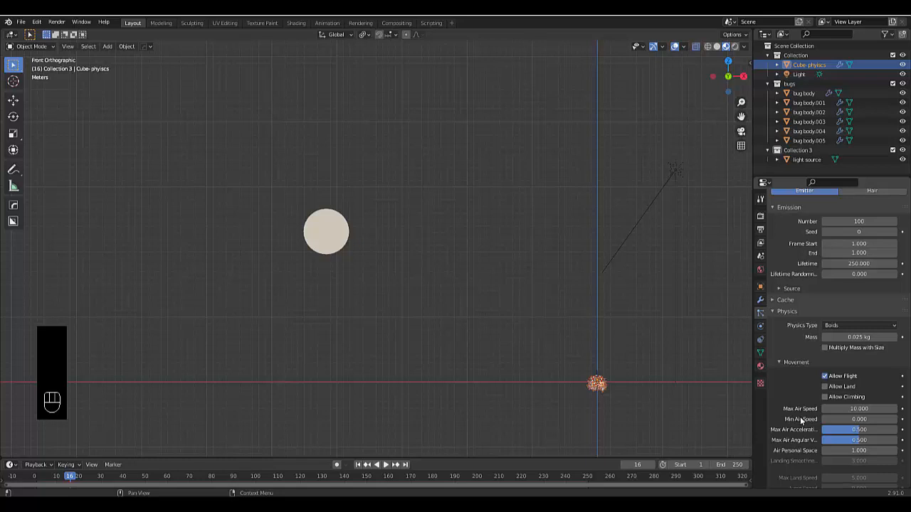
scroll(down, 3)
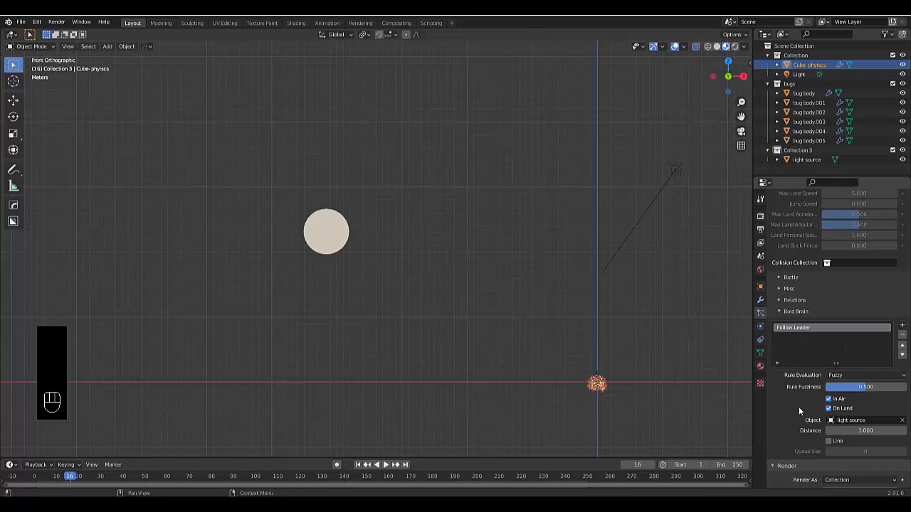
key(space)
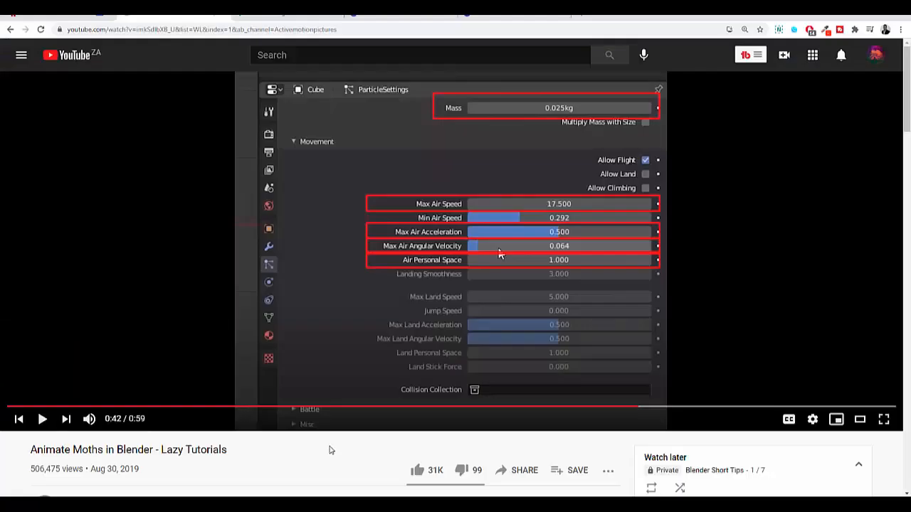
mouse_move(579, 221)
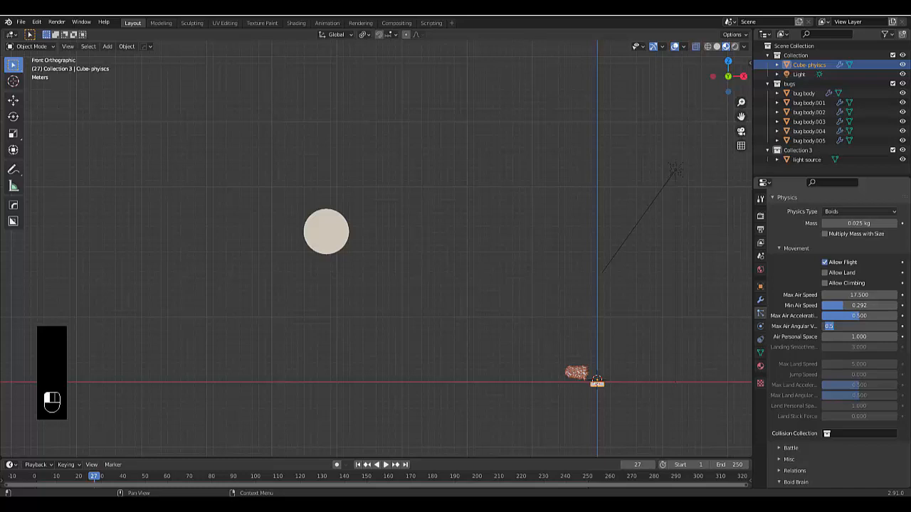
Set the boid Max Air Angular Velocity to 0.064.
text(0.064)
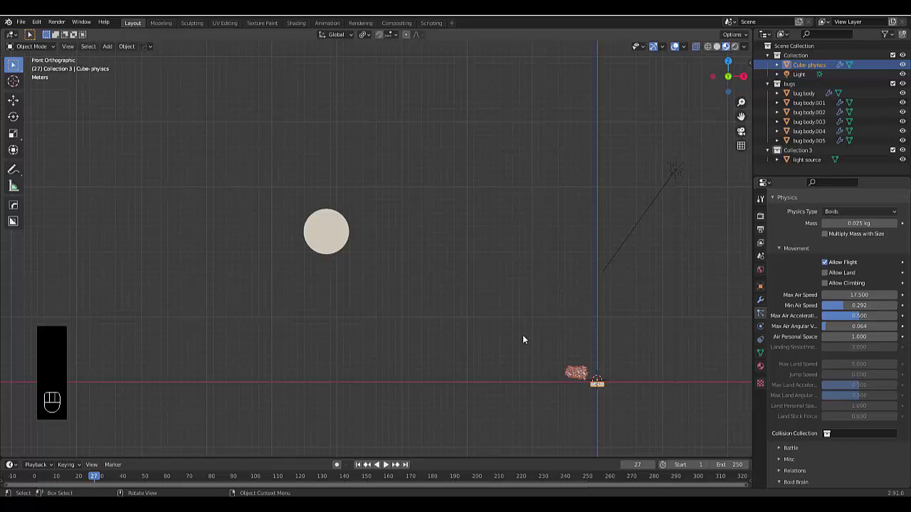
click(804, 94)
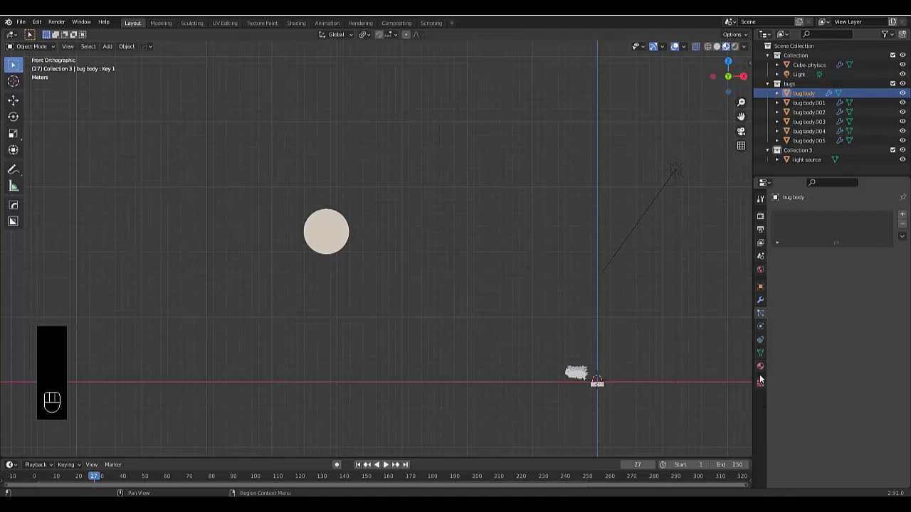
Give the first three bug bodies new materials with their own base colours.
click(760, 367)
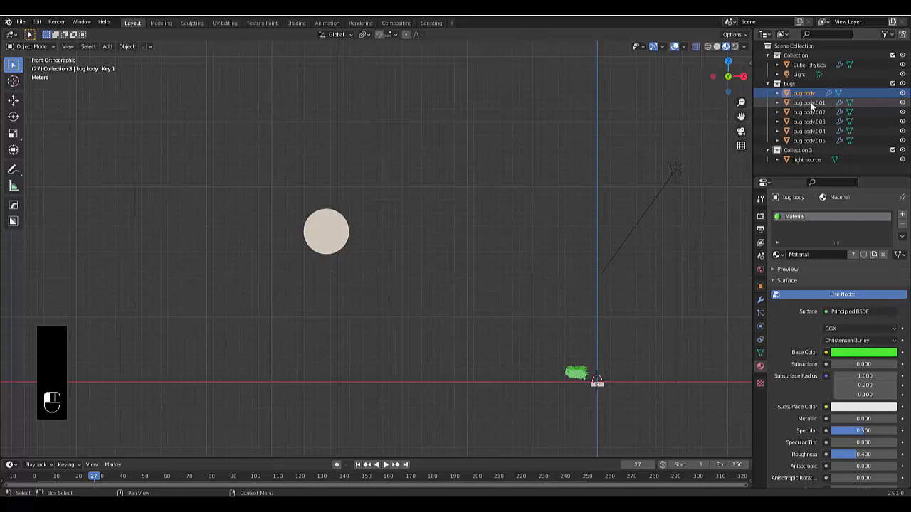
click(809, 102)
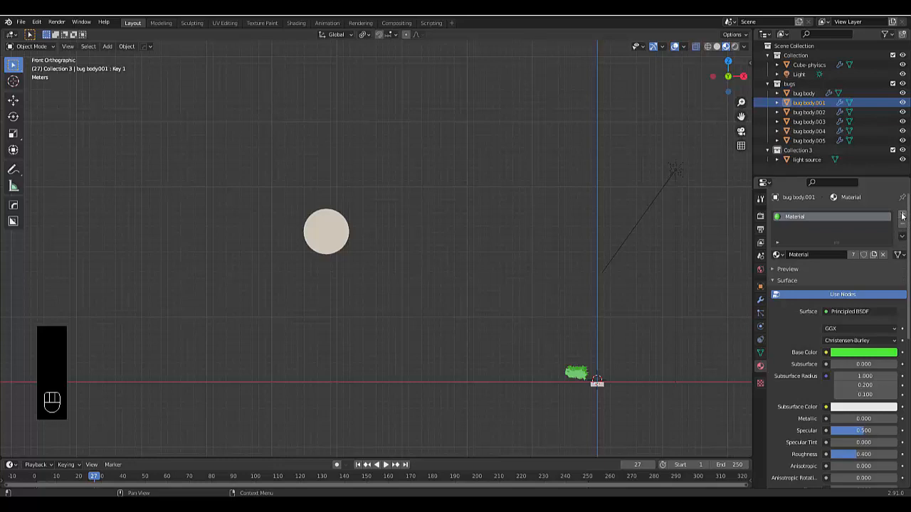
click(902, 214)
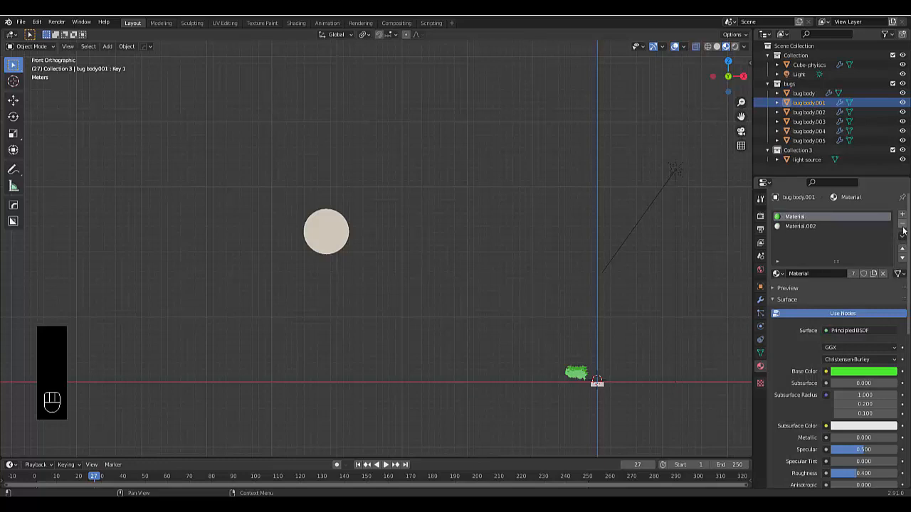
click(863, 370)
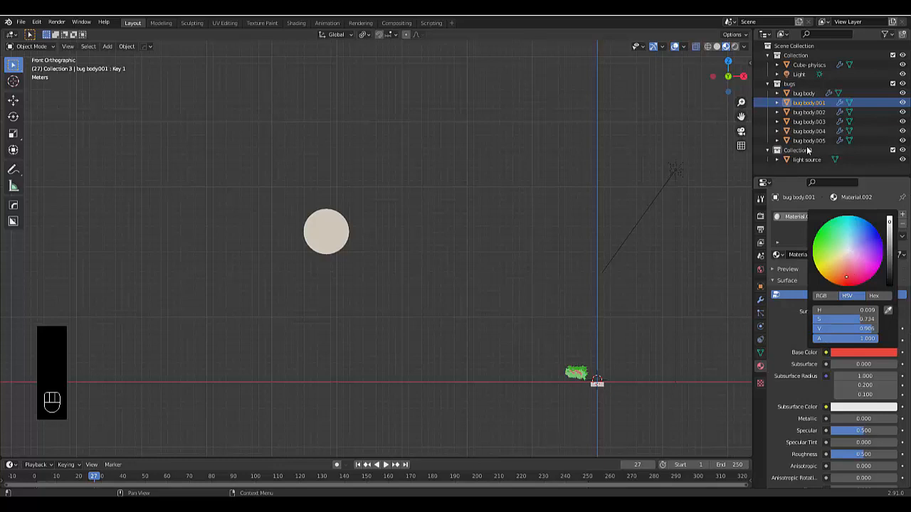
click(808, 111)
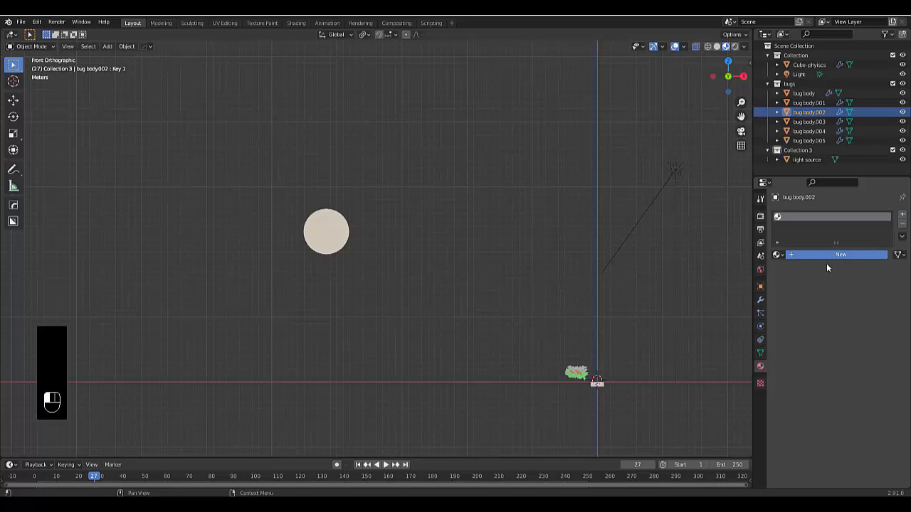
click(840, 254)
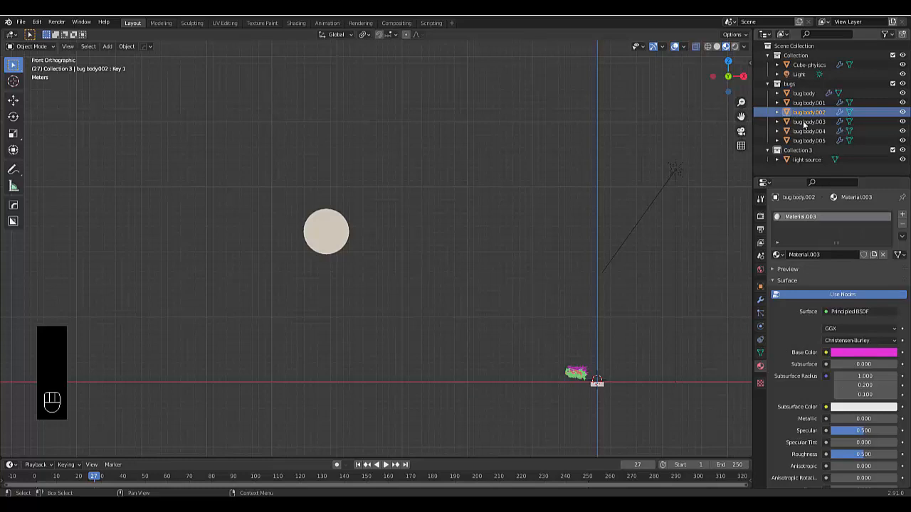
Give the remaining bug bodies new materials, including an orange base colour.
click(809, 121)
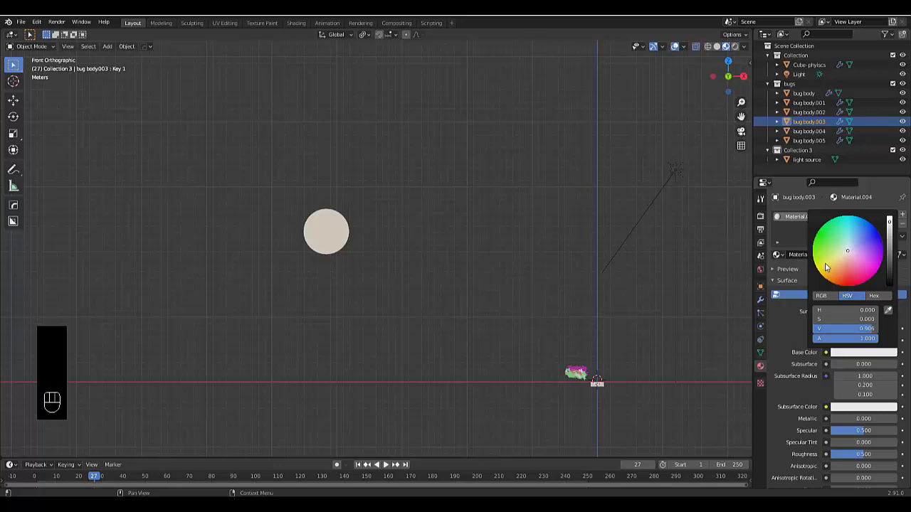
click(808, 131)
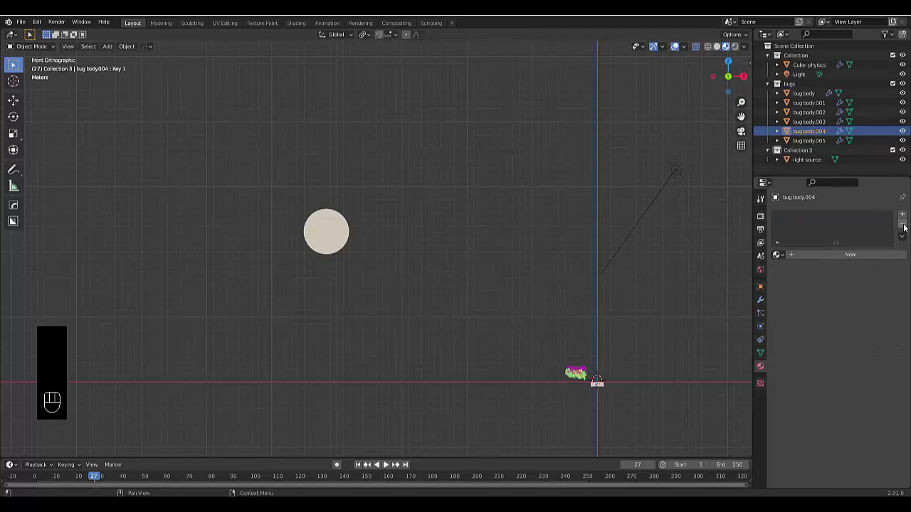
click(850, 253)
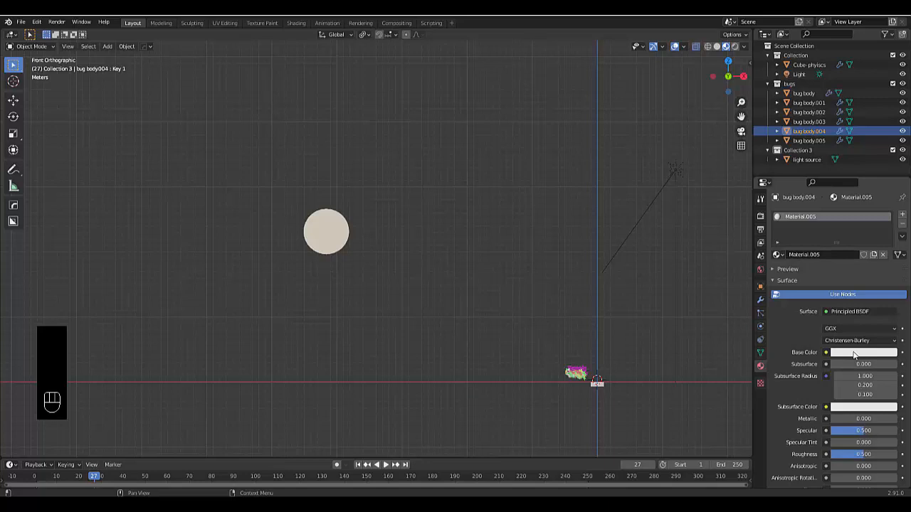
click(863, 353)
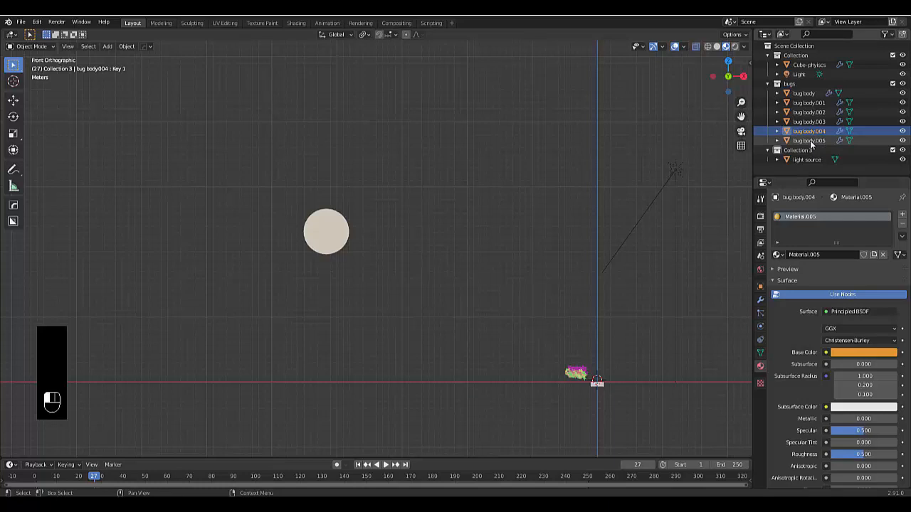
click(808, 141)
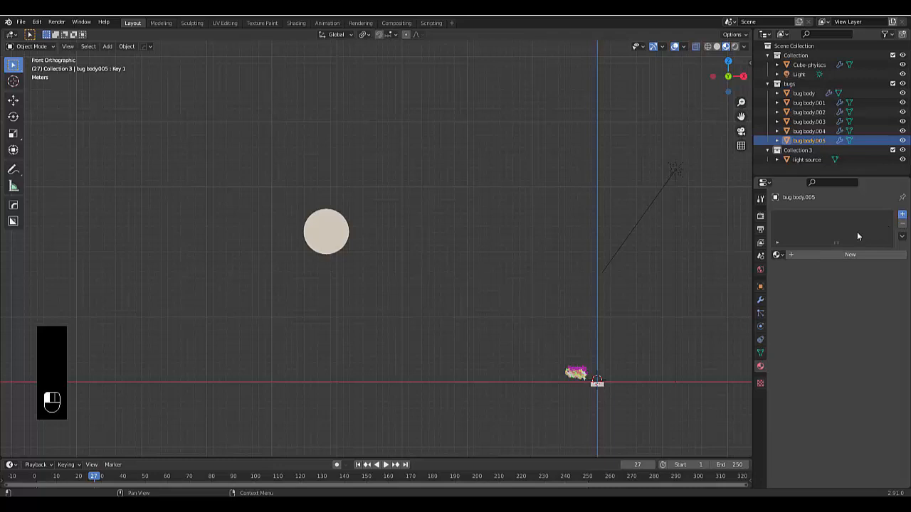
click(850, 253)
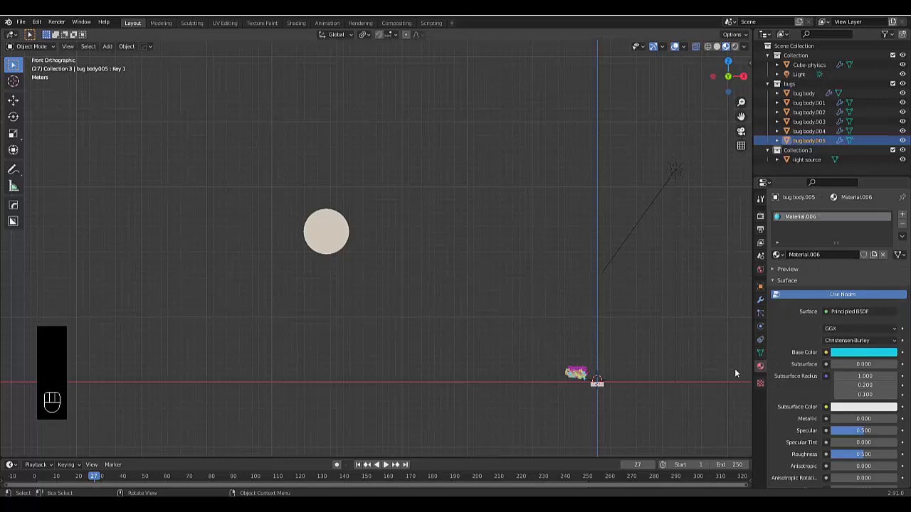
mouse_move(422, 358)
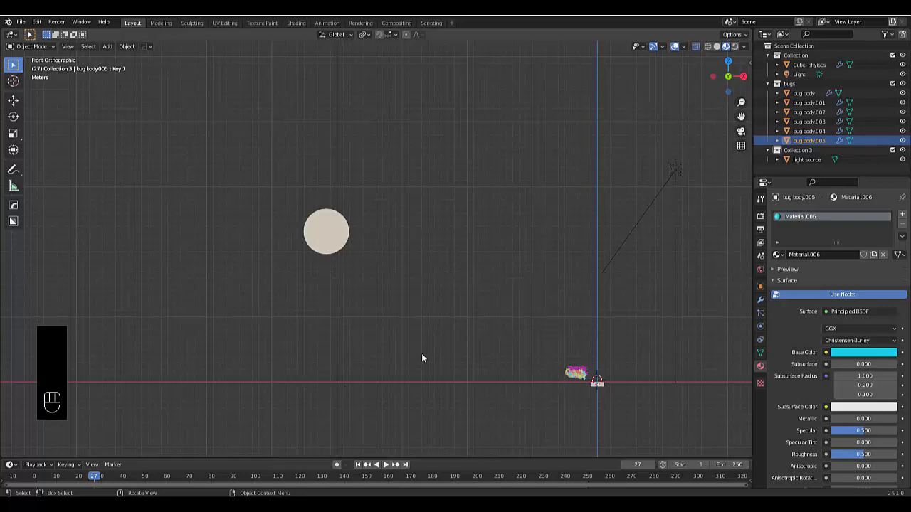
Play and stop the animation to watch the coloured bugs swarm toward the sphere.
key(space)
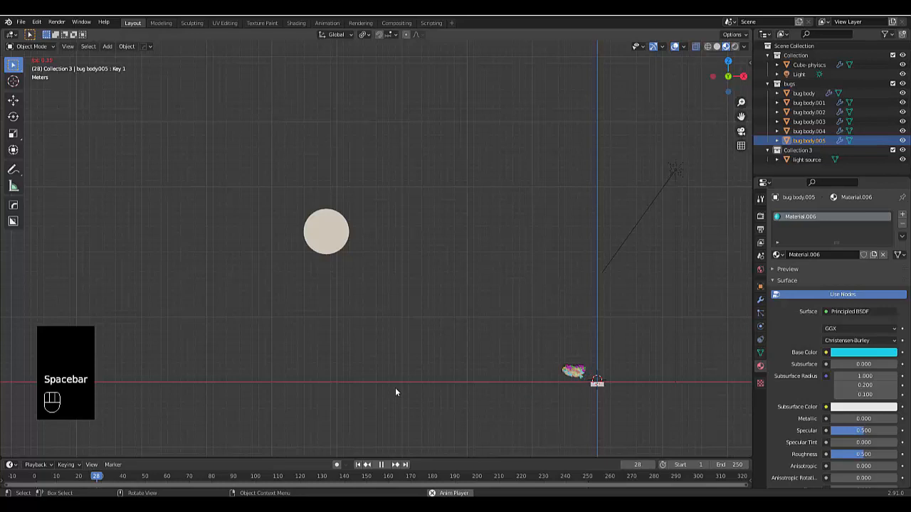
key(space)
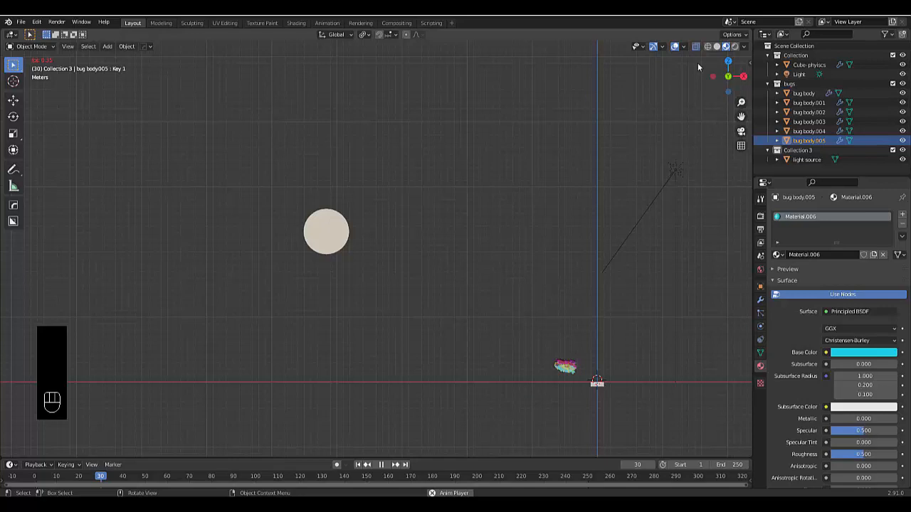
click(805, 159)
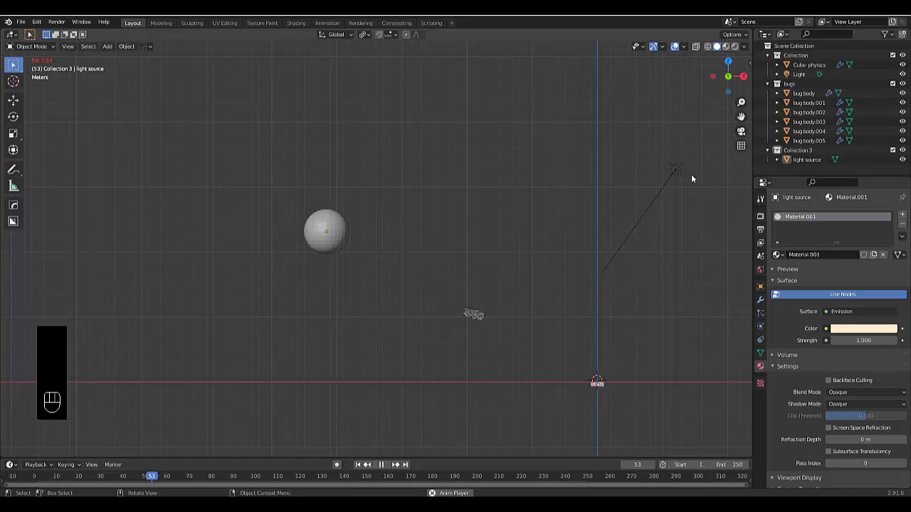
Grab the light source sphere and move it to a new position.
click(326, 231)
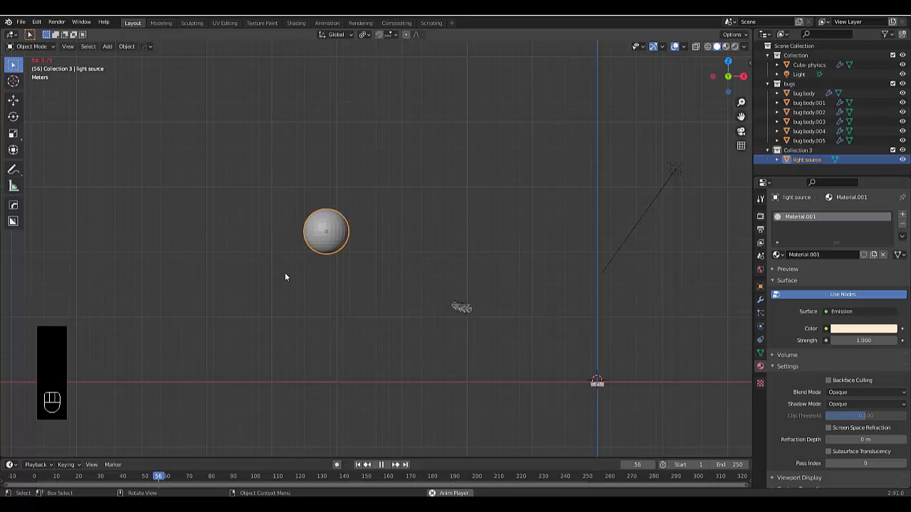
key(g)
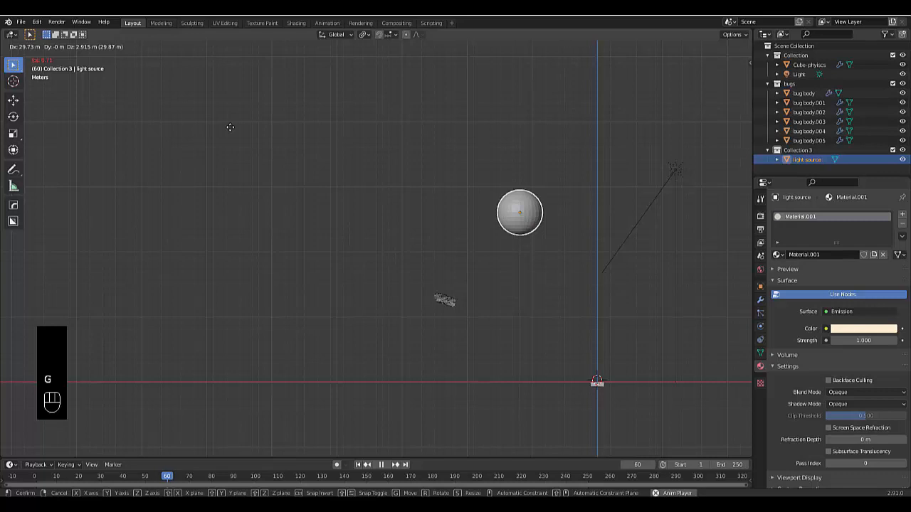
click(520, 256)
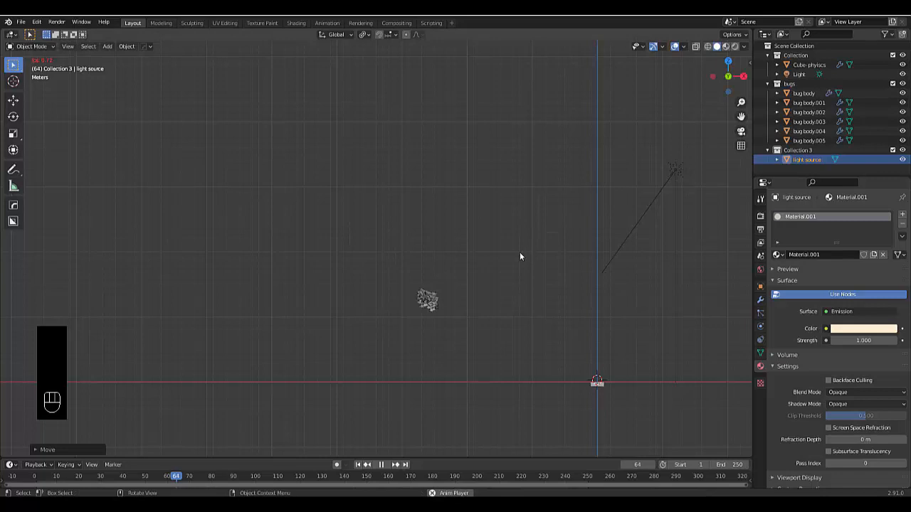